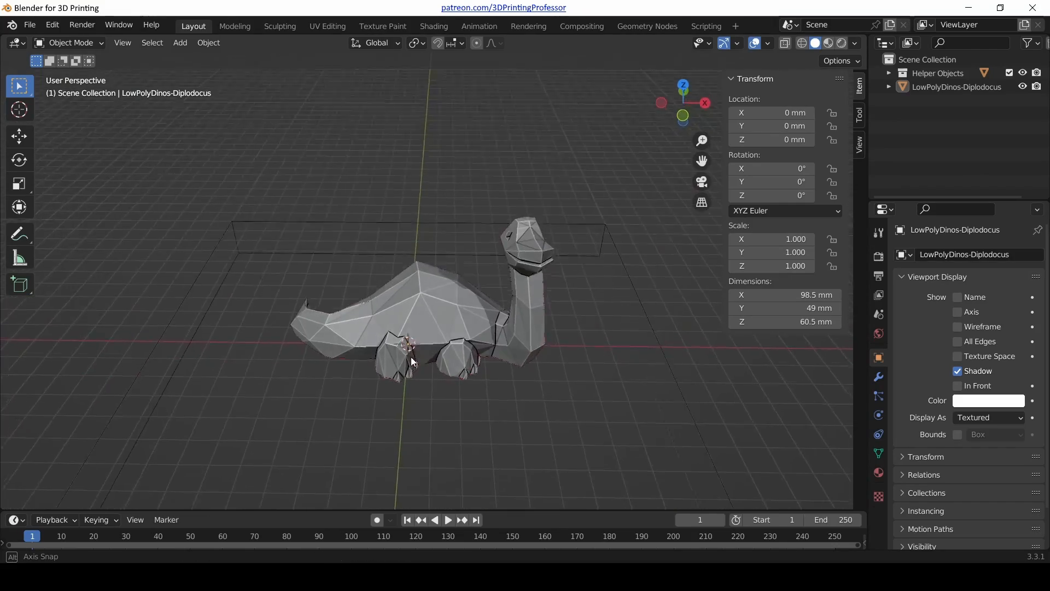
# Orbit the view around the dinosaur model.
pyautogui.moveTo(412, 361); pyautogui.dragTo(445, 359)
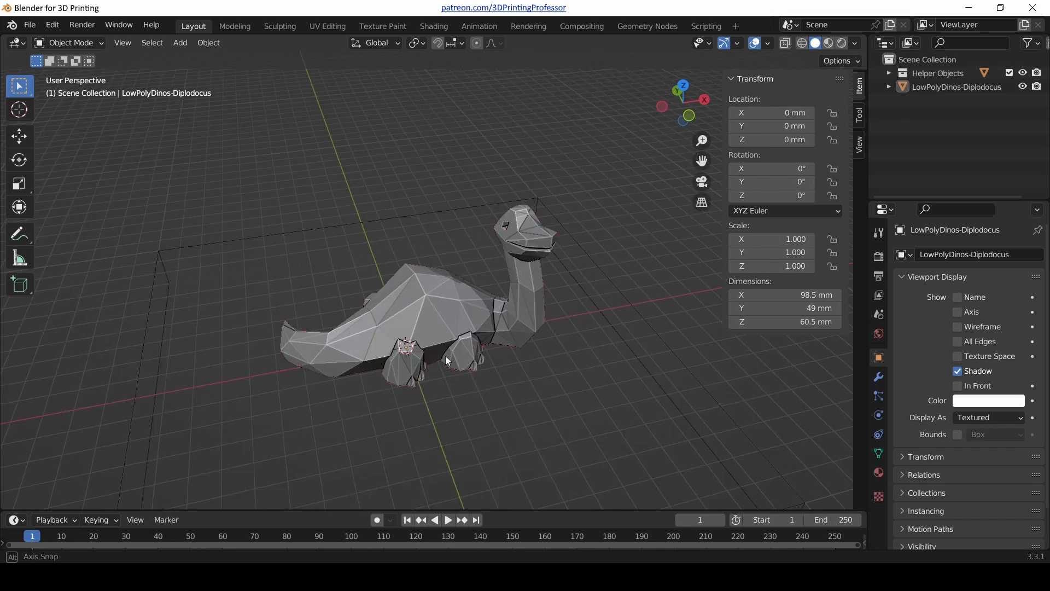
pyautogui.moveTo(449, 359); pyautogui.dragTo(465, 352)
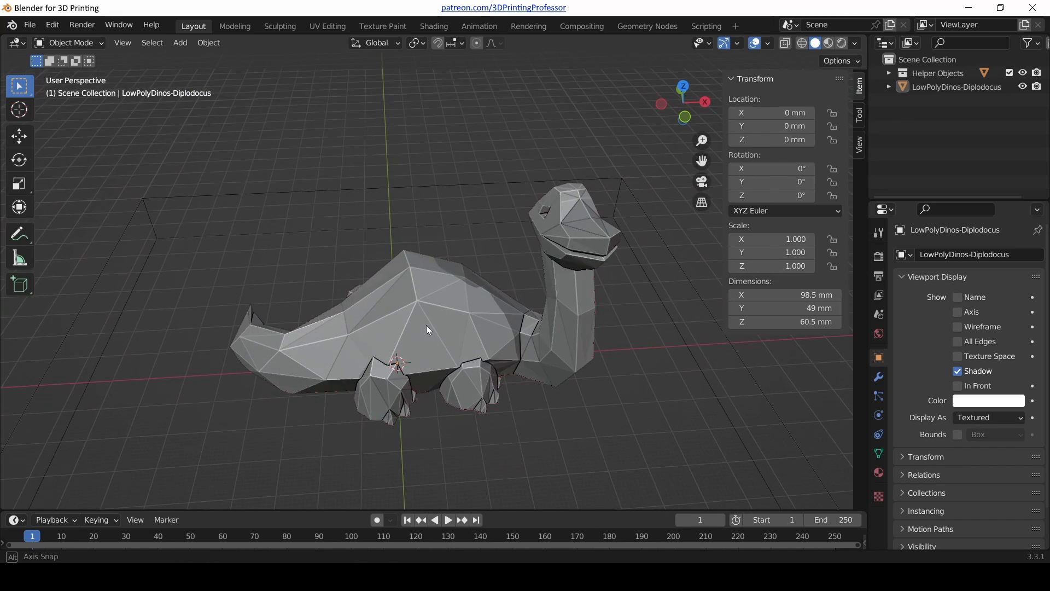
pyautogui.moveTo(429, 328); pyautogui.dragTo(468, 361)
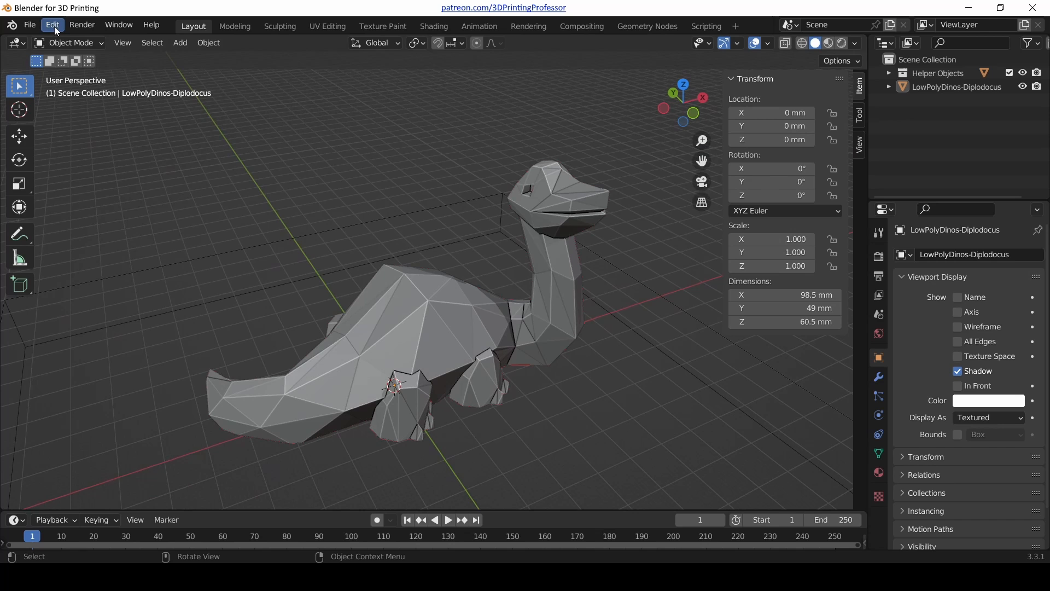
# Open Edit > Preferences and scroll through the official add-ons list.
pyautogui.click(52, 25)
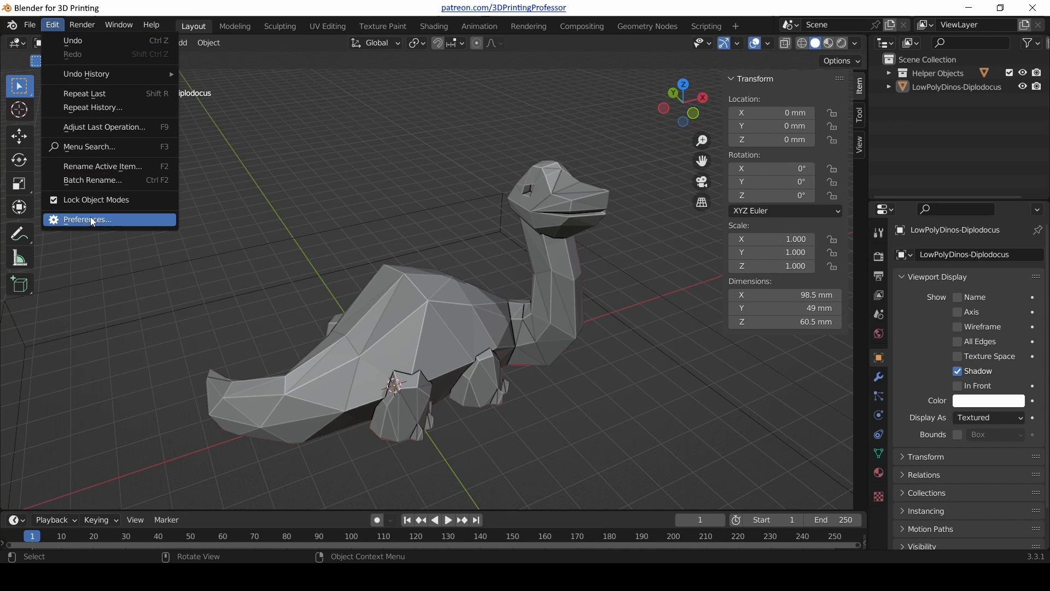
pyautogui.click(85, 219)
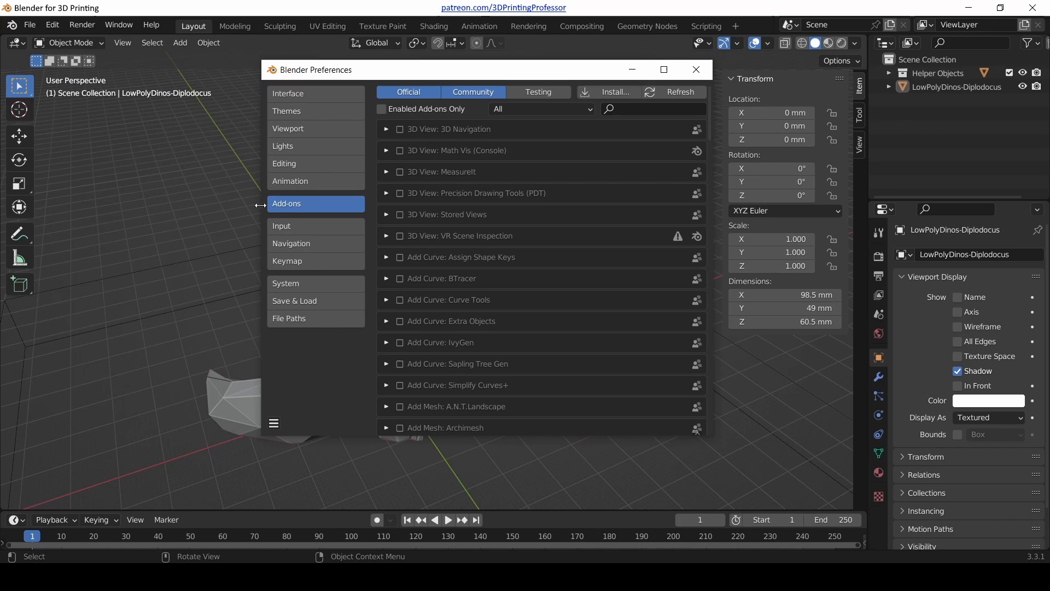
pyautogui.moveTo(536, 134)
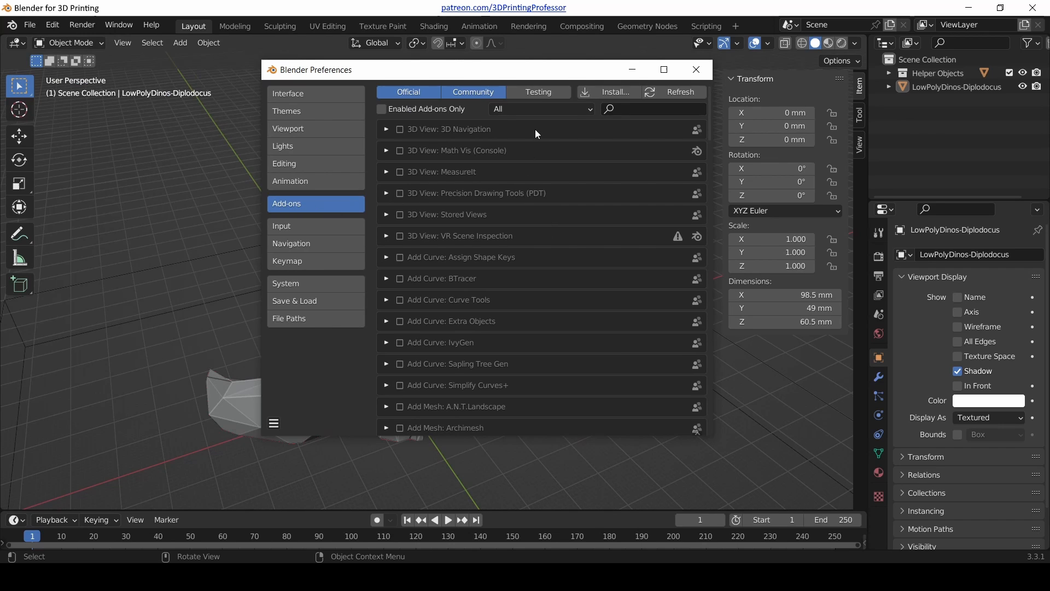
pyautogui.moveTo(536, 202)
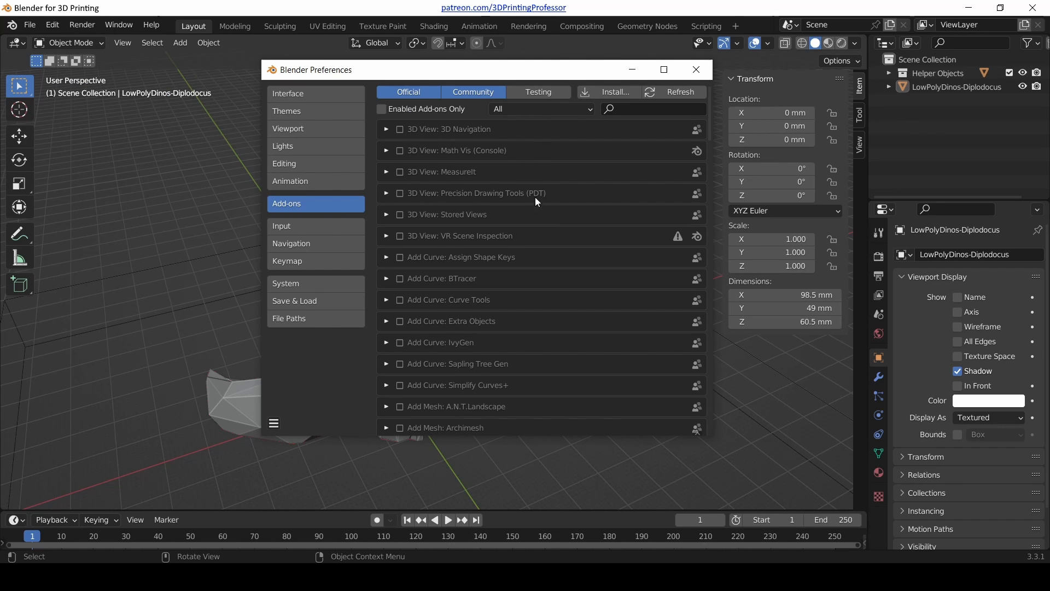
pyautogui.scroll(-3)
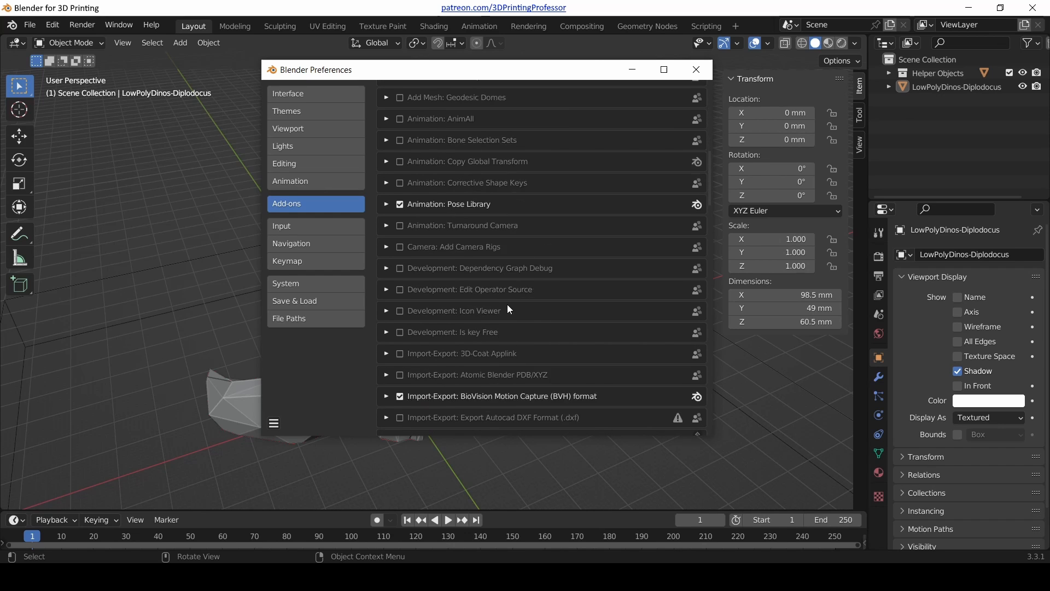
pyautogui.scroll(-3)
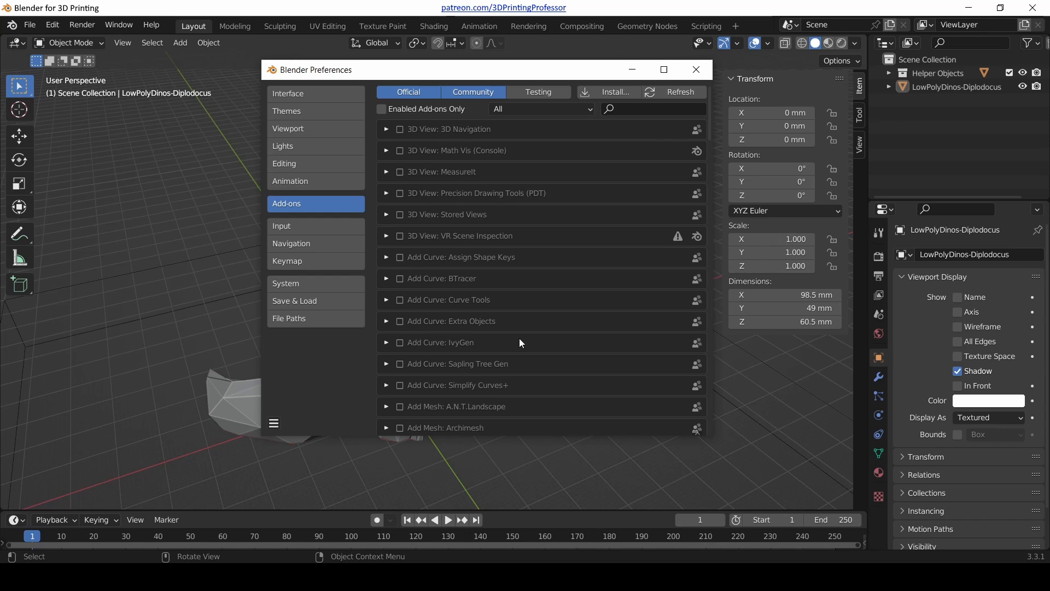
pyautogui.moveTo(489, 304)
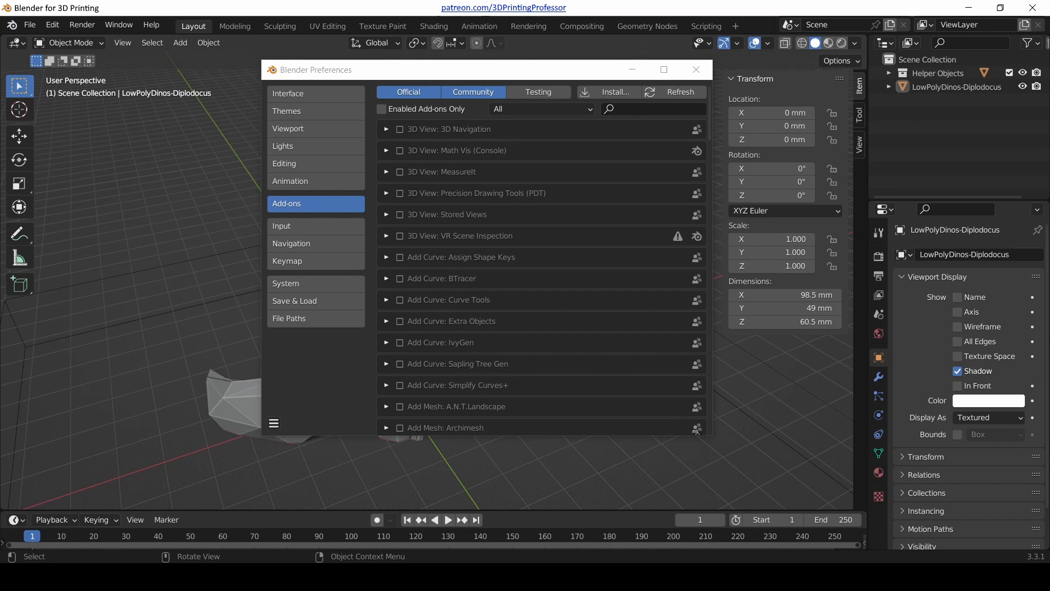
pyautogui.moveTo(441, 209)
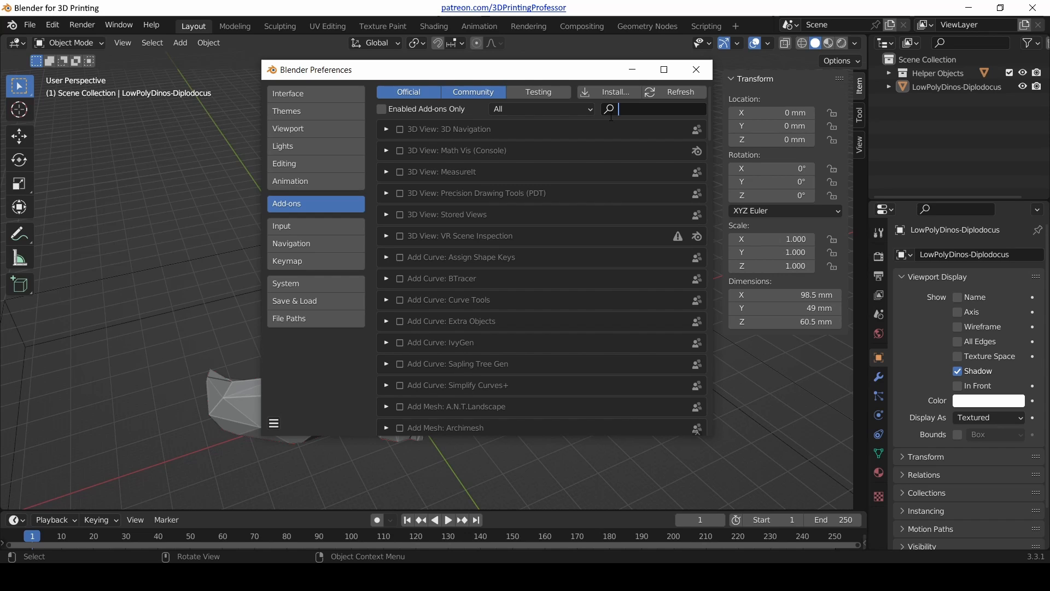
# Filter the add-ons for 3D-Print and enable Mesh: 3D-Print Toolbox.
pyautogui.write('3d')
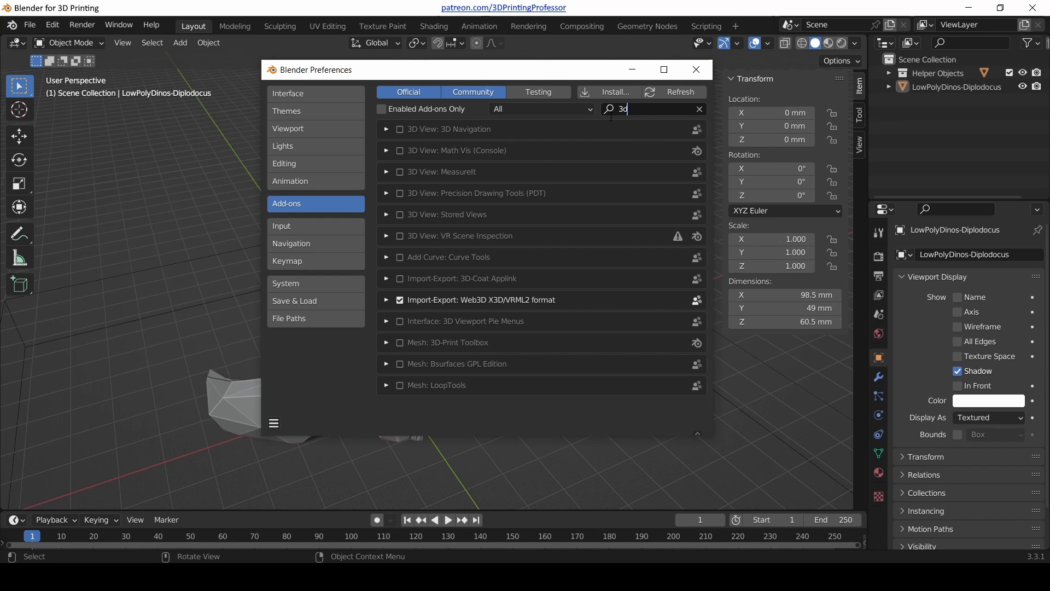
pyautogui.write('d')
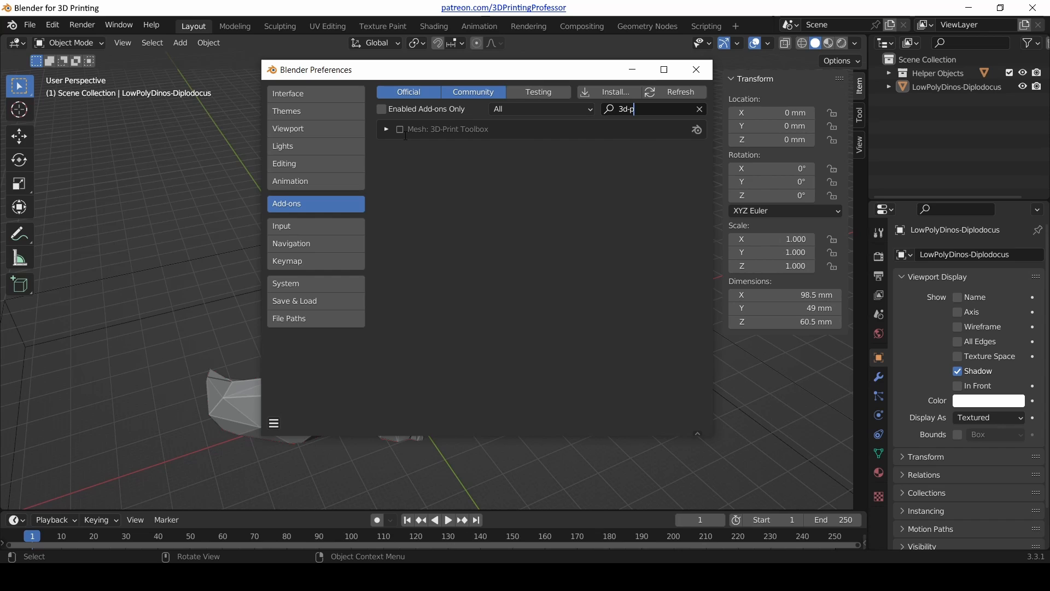
pyautogui.click(400, 129)
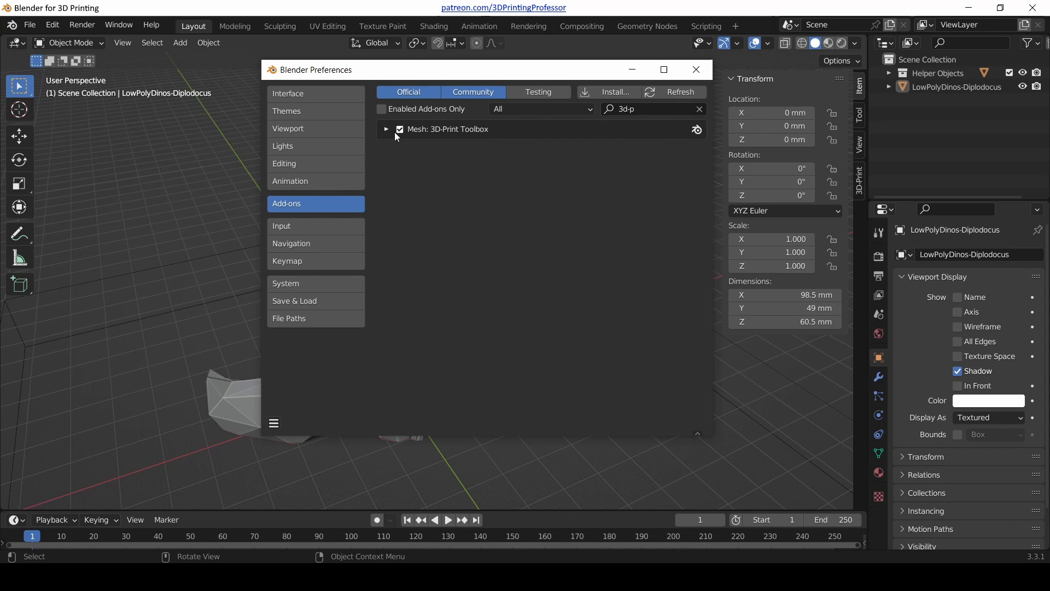
pyautogui.moveTo(860, 152)
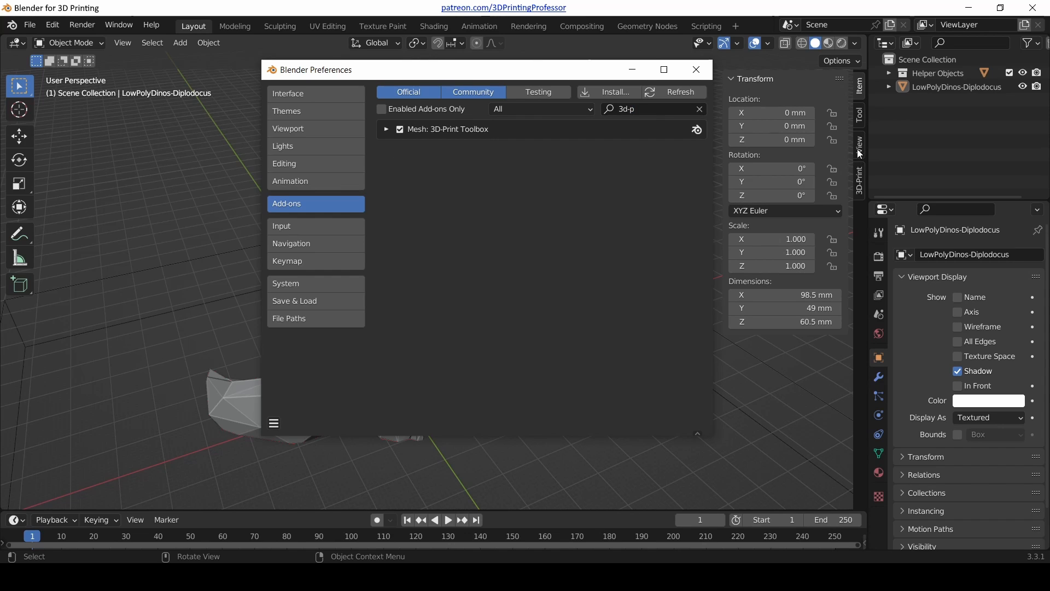
pyautogui.moveTo(852, 158)
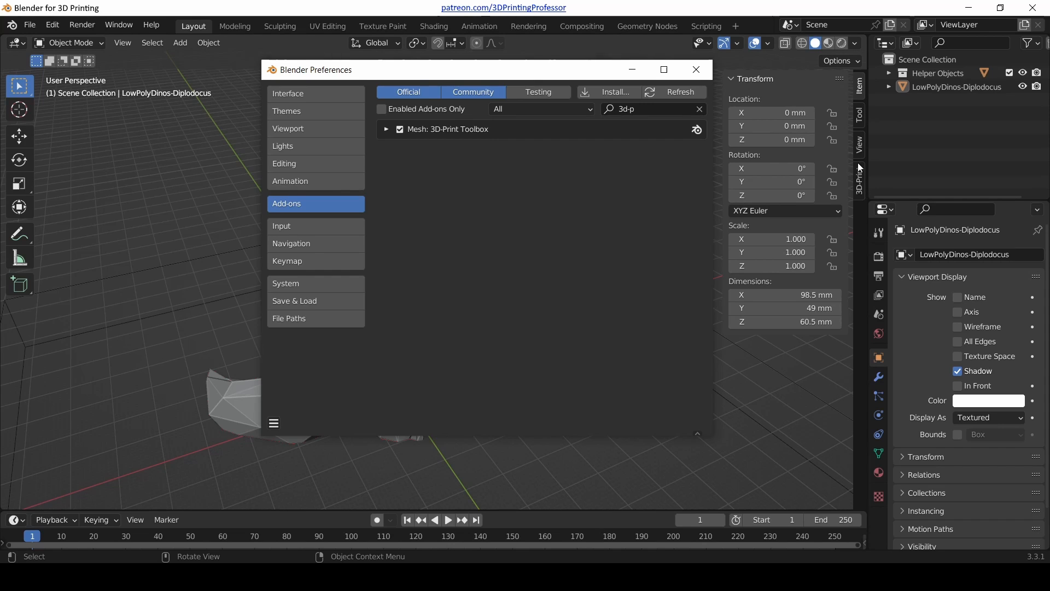
# Show the sidebar's 3D-Print tab and expand its Export panel.
pyautogui.click(859, 176)
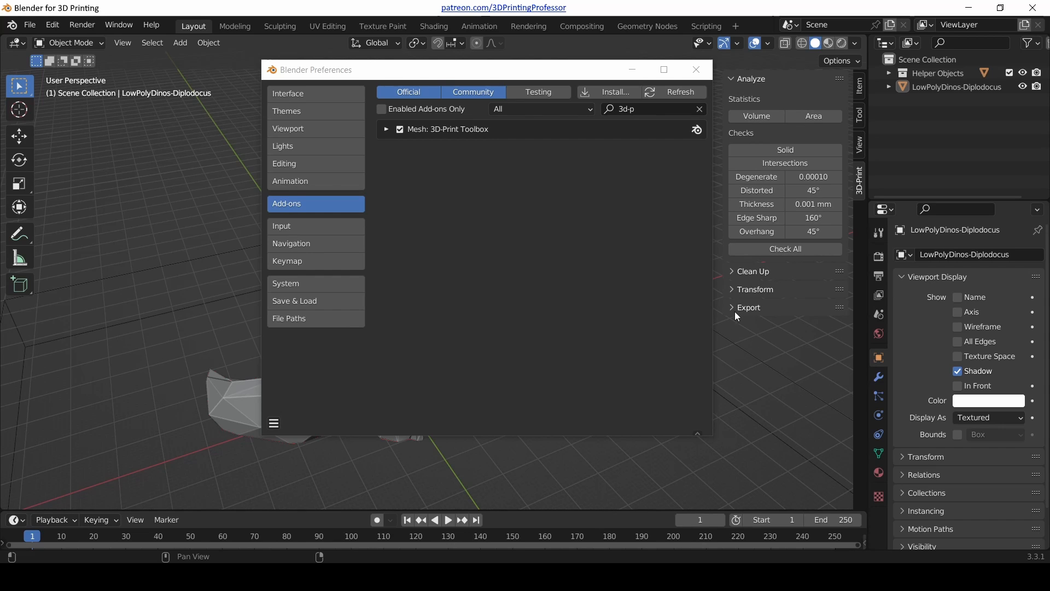
pyautogui.click(748, 307)
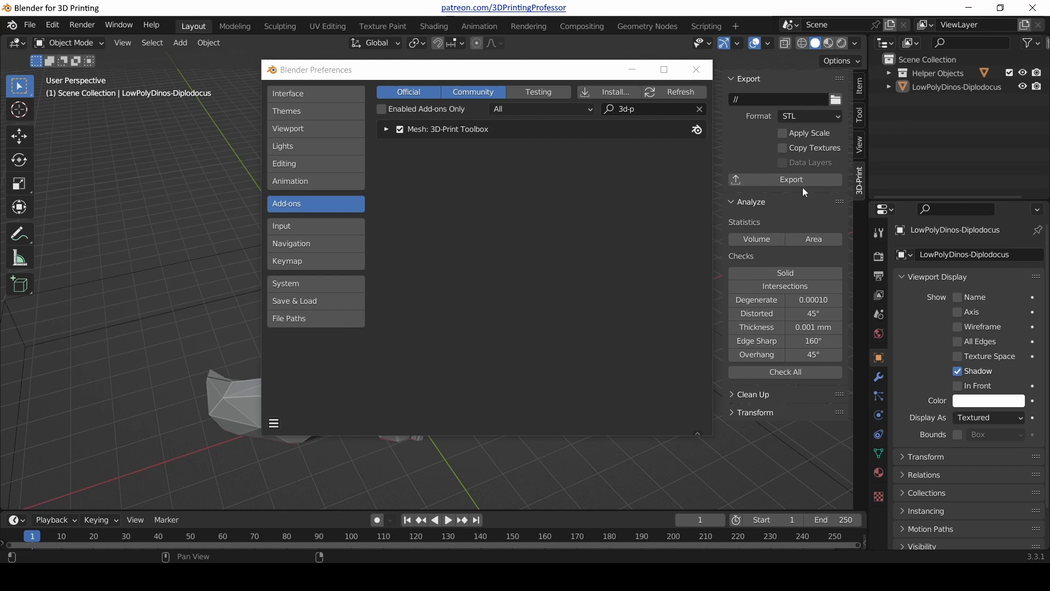
pyautogui.moveTo(753, 401)
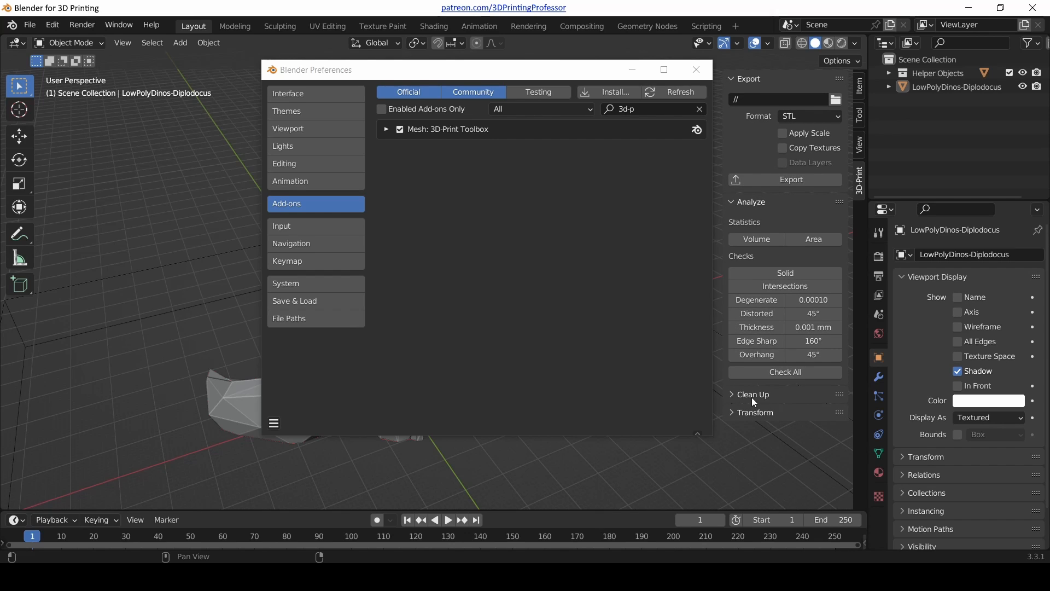
pyautogui.moveTo(791, 179)
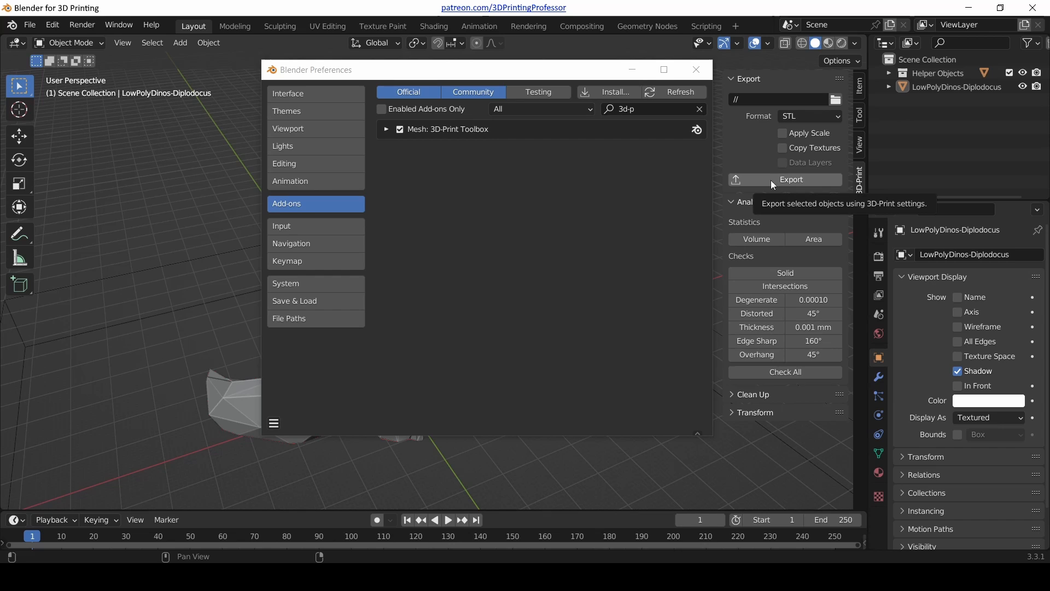
pyautogui.moveTo(732, 161)
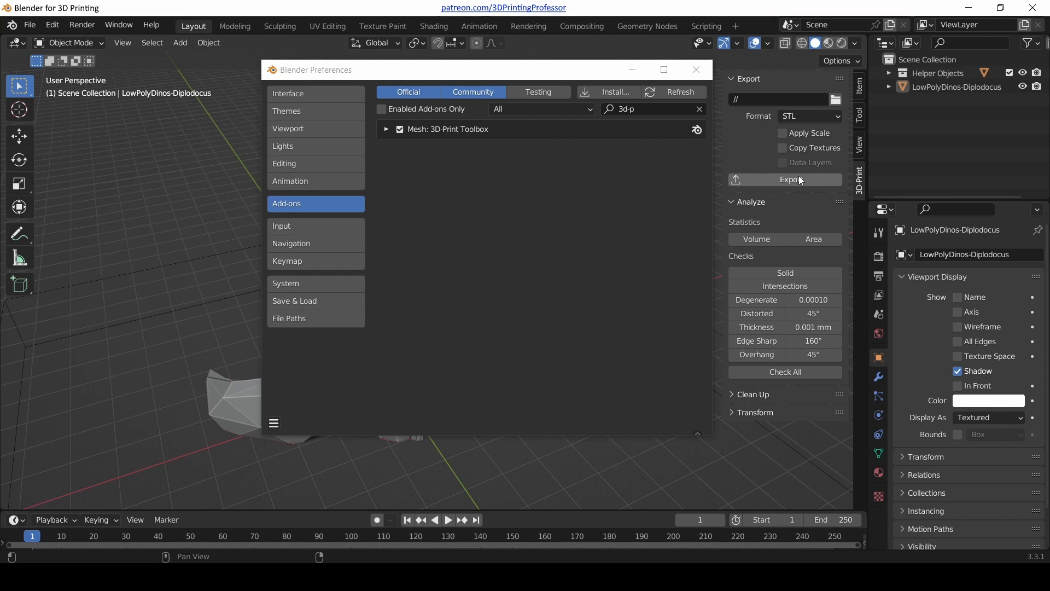
pyautogui.moveTo(780, 180)
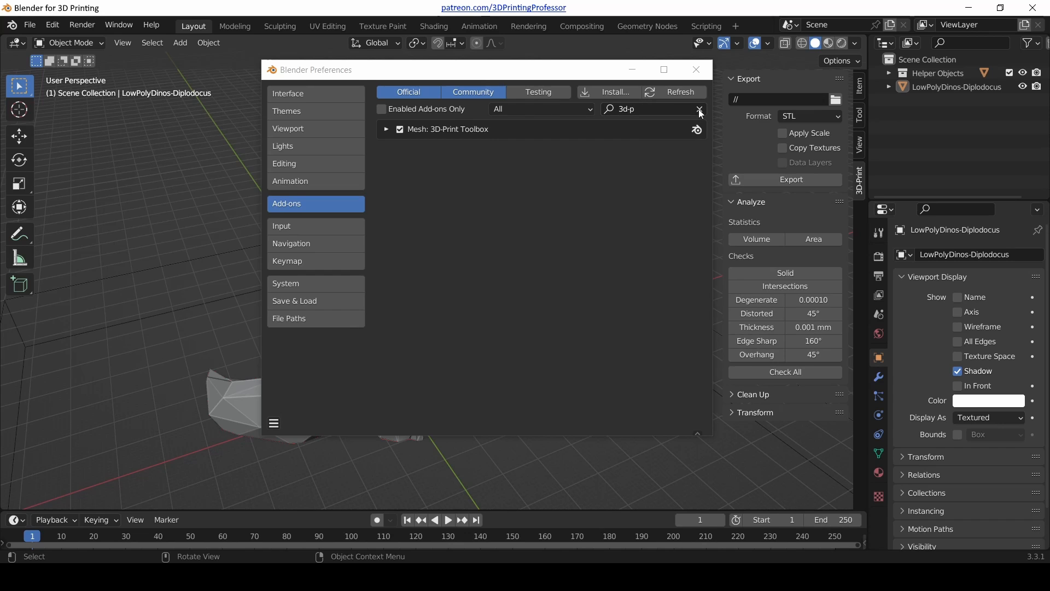
# Show the dinosaur's modifier properties and enable Interface: Modifier Tools via a 'mod' search.
pyautogui.click(699, 108)
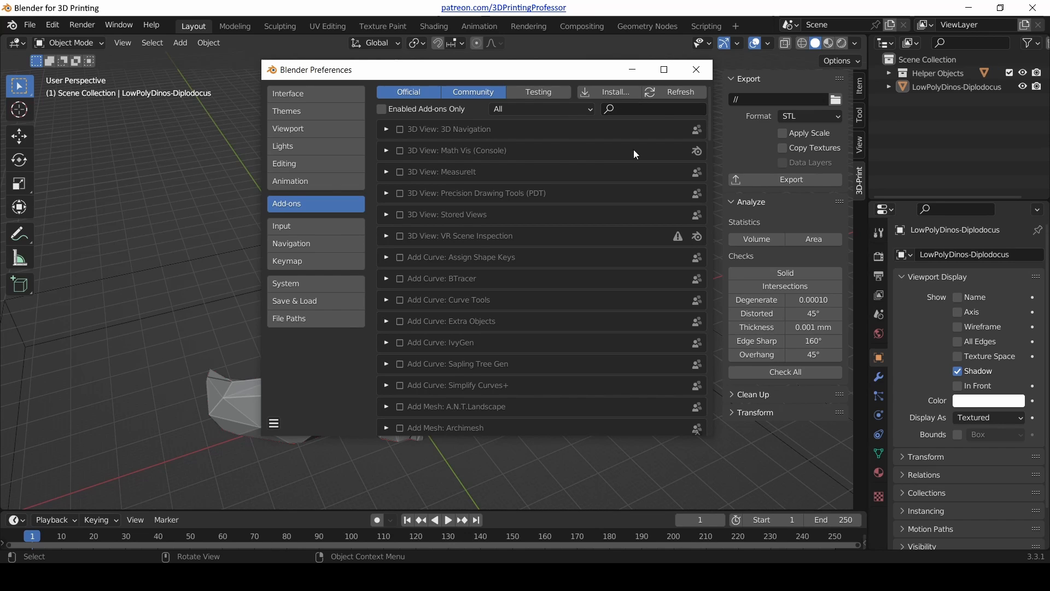
pyautogui.moveTo(504, 200)
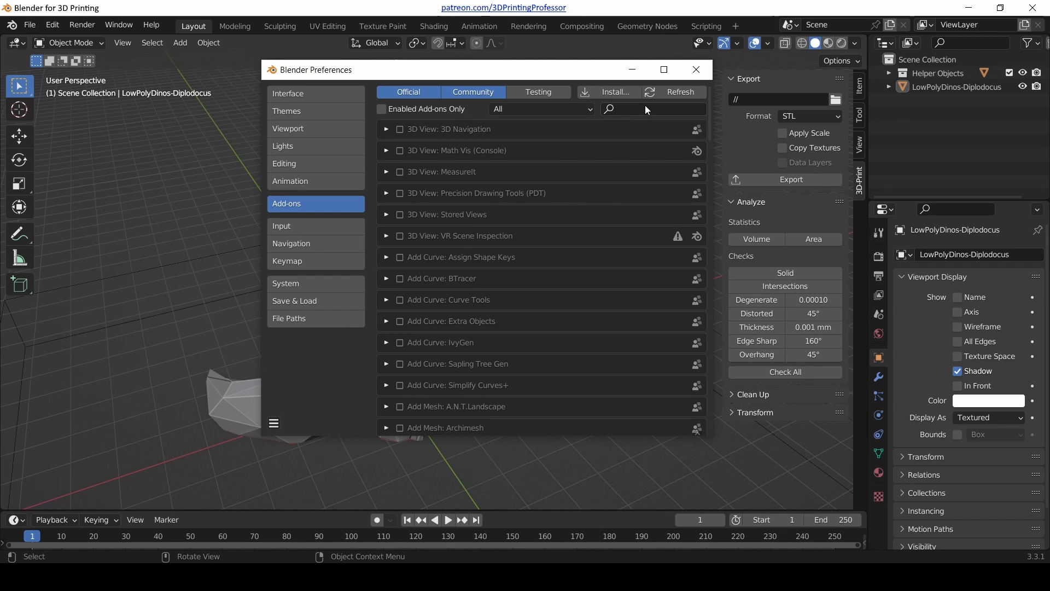
pyautogui.click(659, 109)
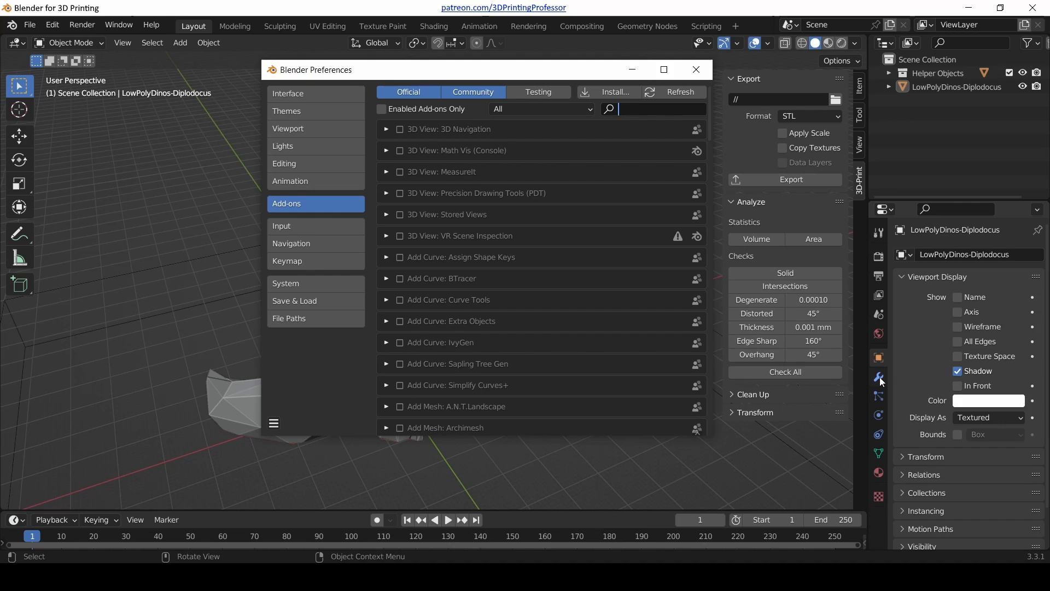
pyautogui.click(879, 377)
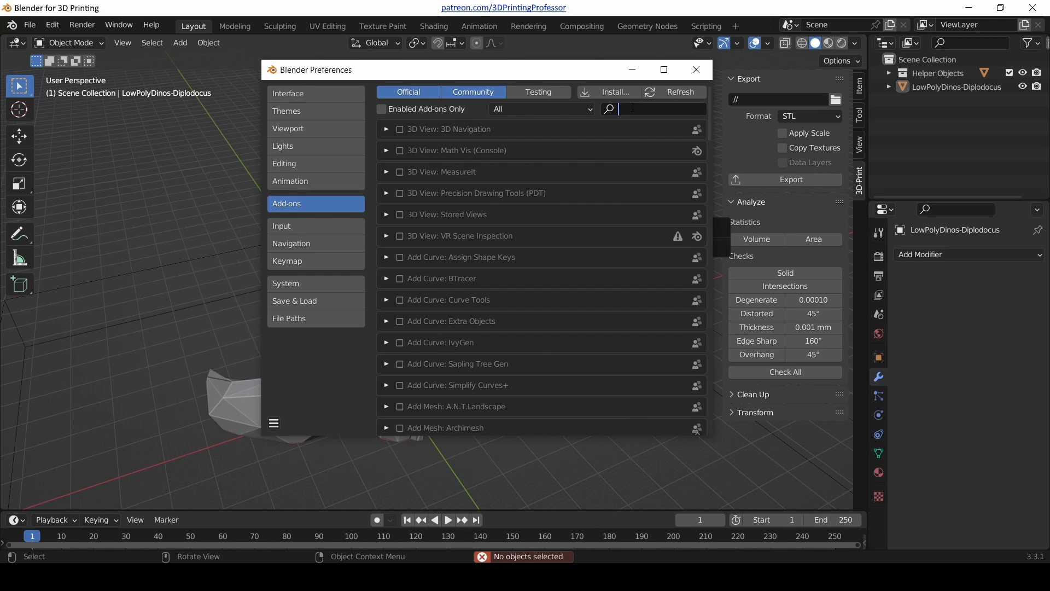
pyautogui.write('mod')
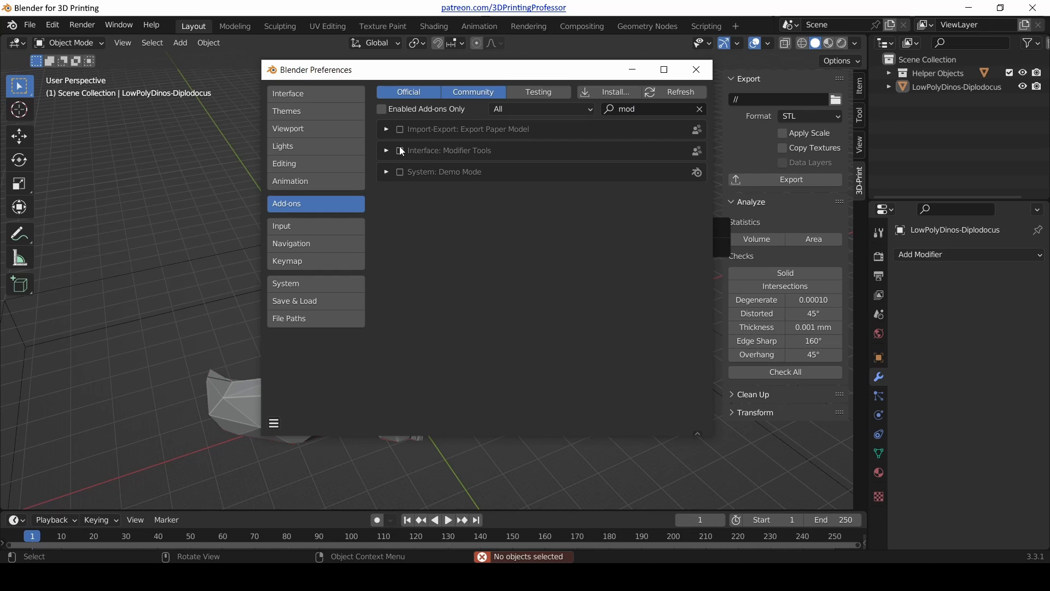
pyautogui.click(400, 150)
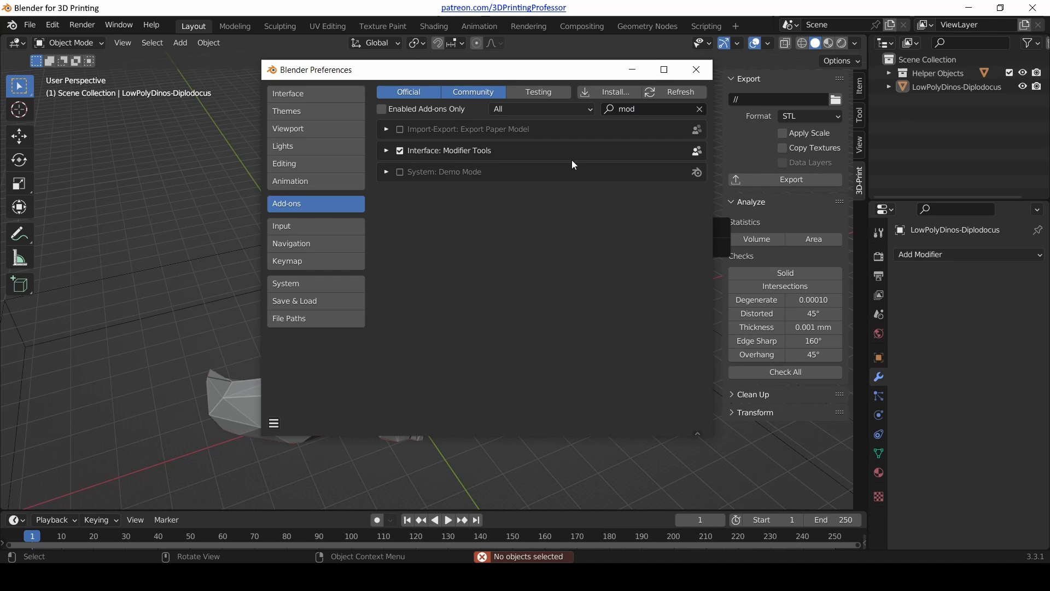
pyautogui.moveTo(229, 387)
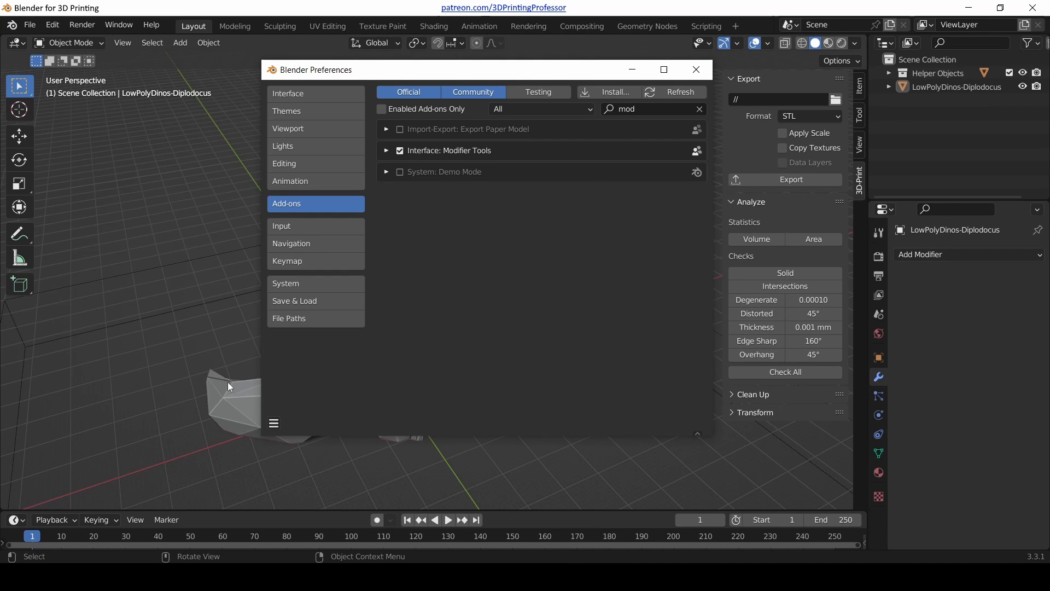
pyautogui.click(231, 385)
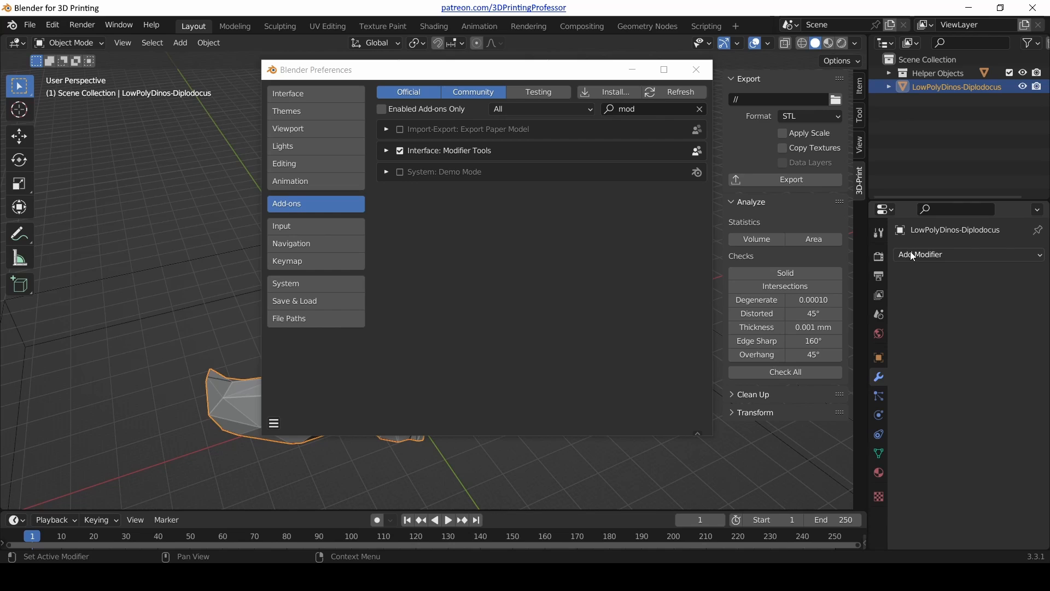
pyautogui.moveTo(386, 152)
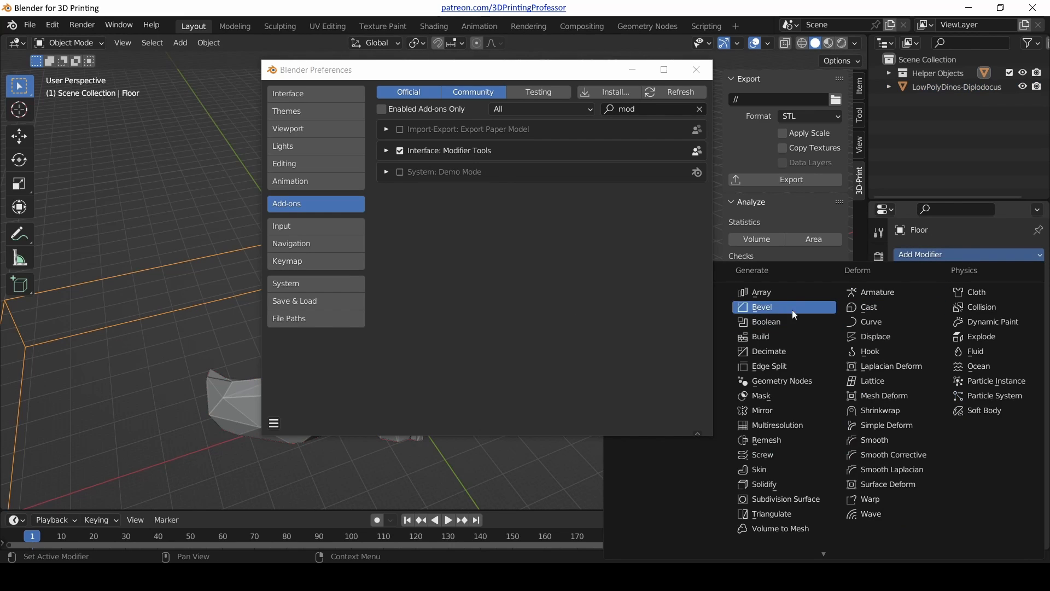
pyautogui.click(762, 322)
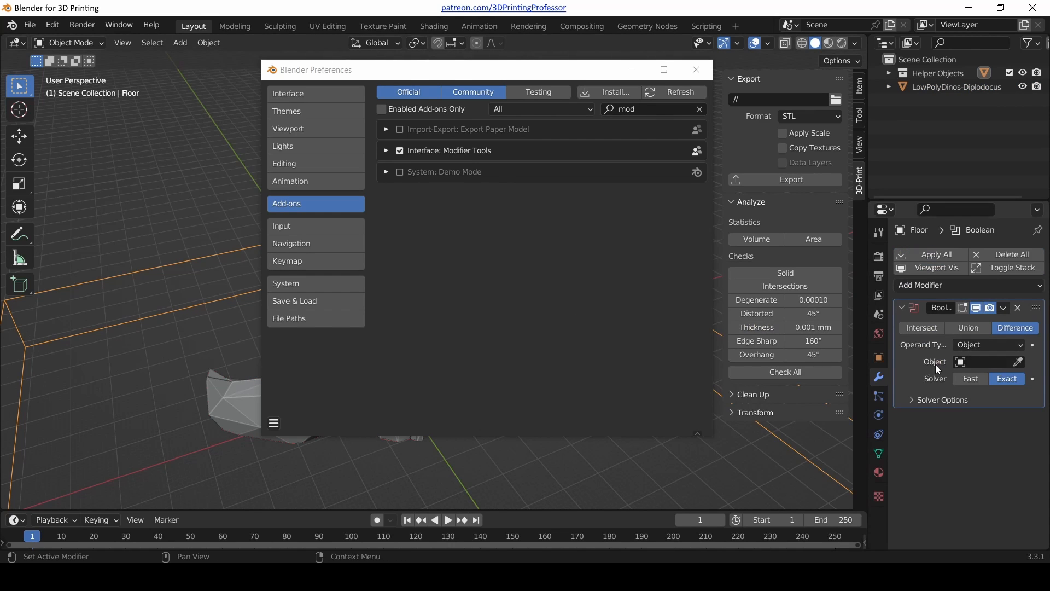
pyautogui.moveTo(923, 277)
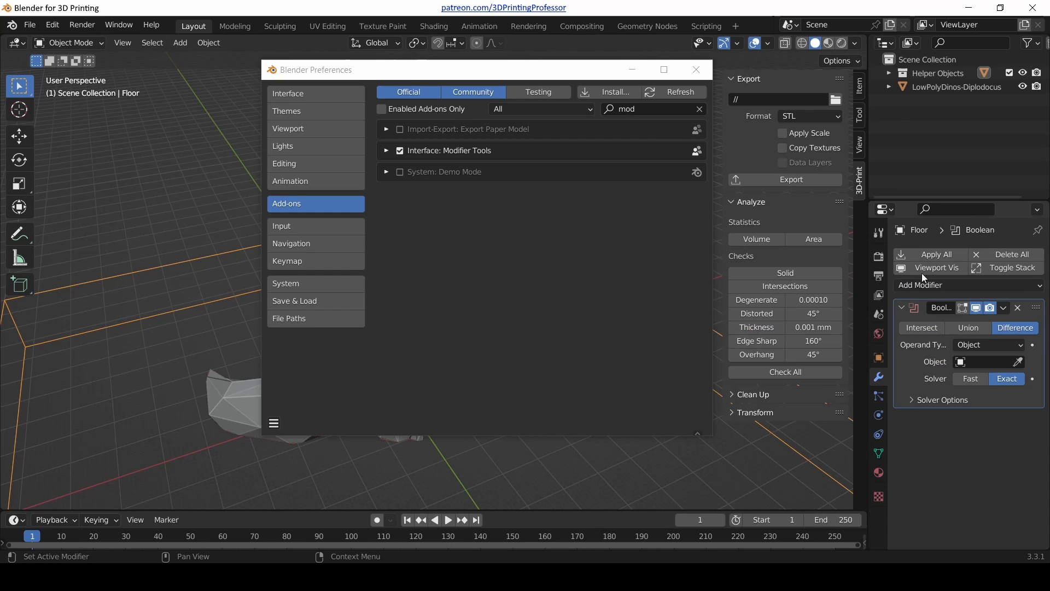
pyautogui.moveTo(937, 267)
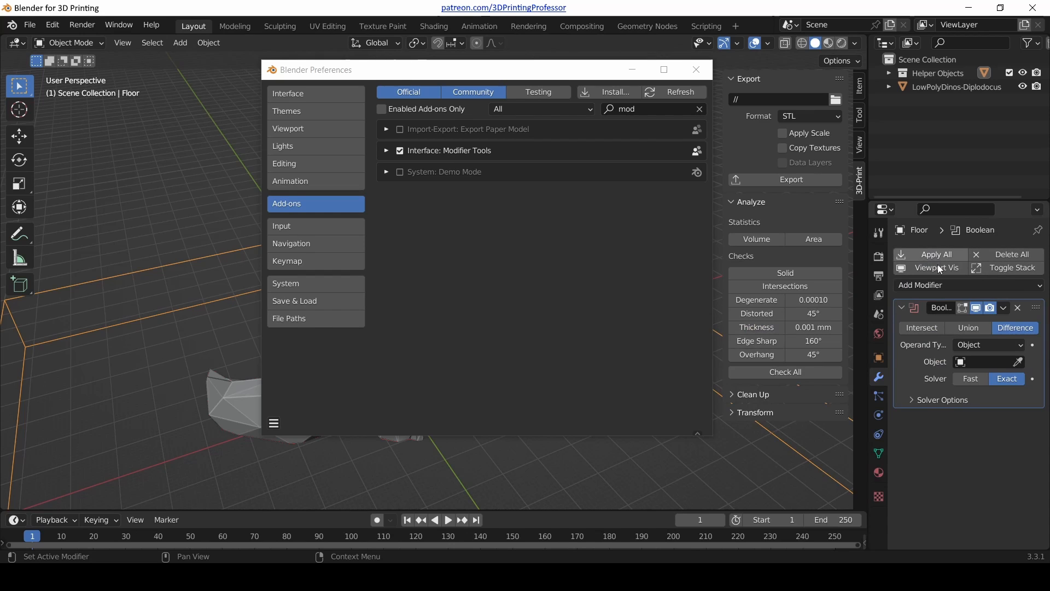
pyautogui.moveTo(945, 302)
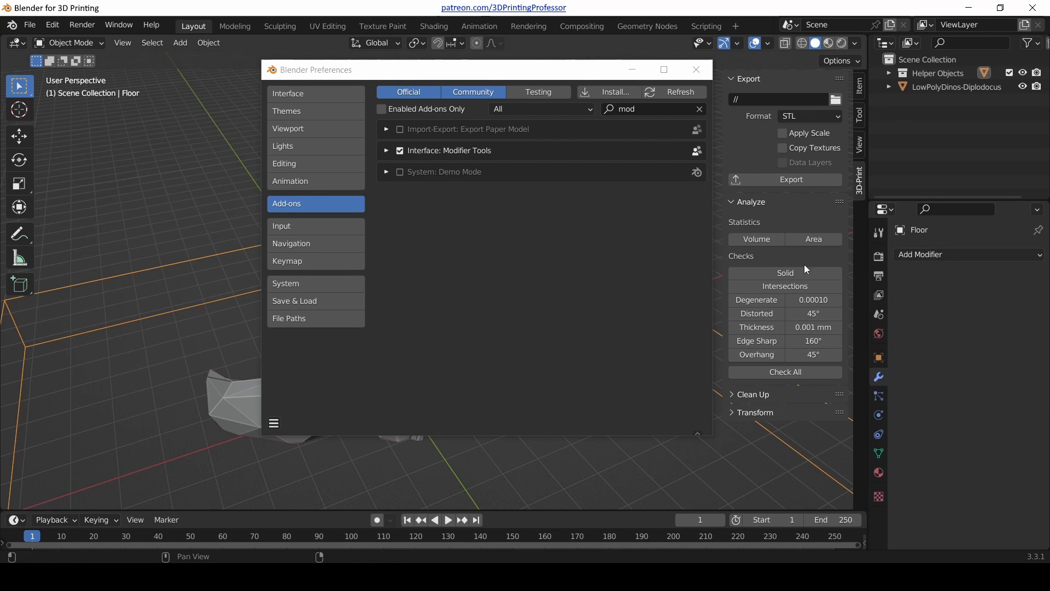
pyautogui.moveTo(853, 262)
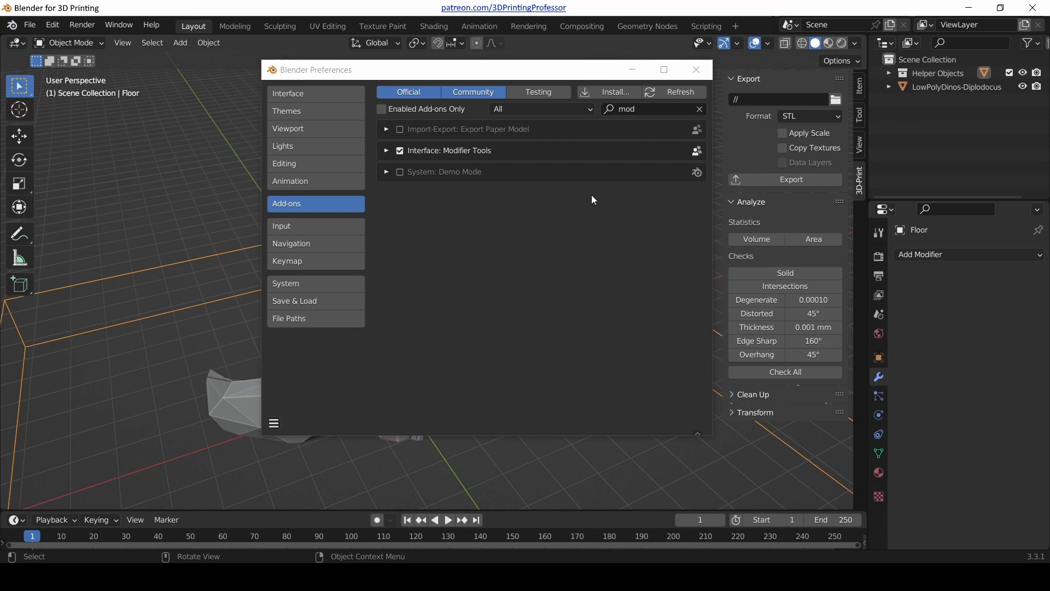
pyautogui.moveTo(687, 116)
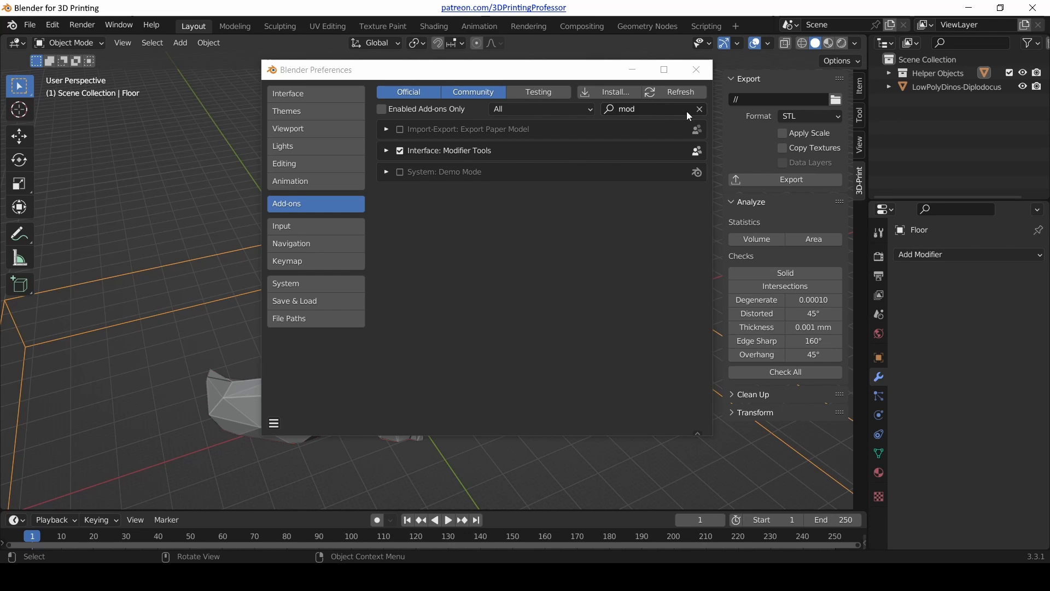
# Clear the add-on search, search 'bool', and enable Object: Bool Tool.
pyautogui.click(699, 110)
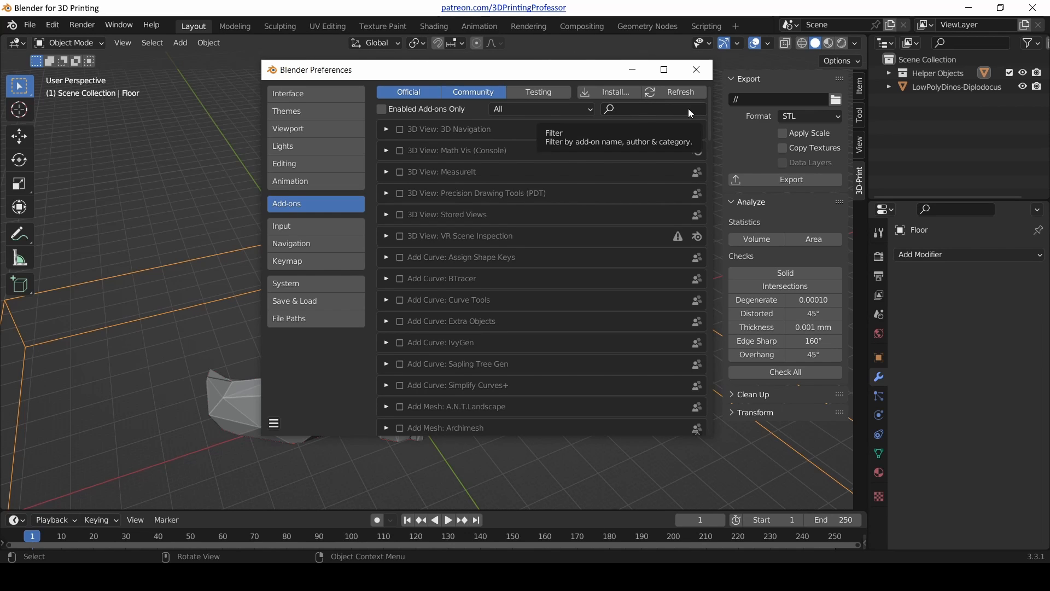
pyautogui.click(656, 108)
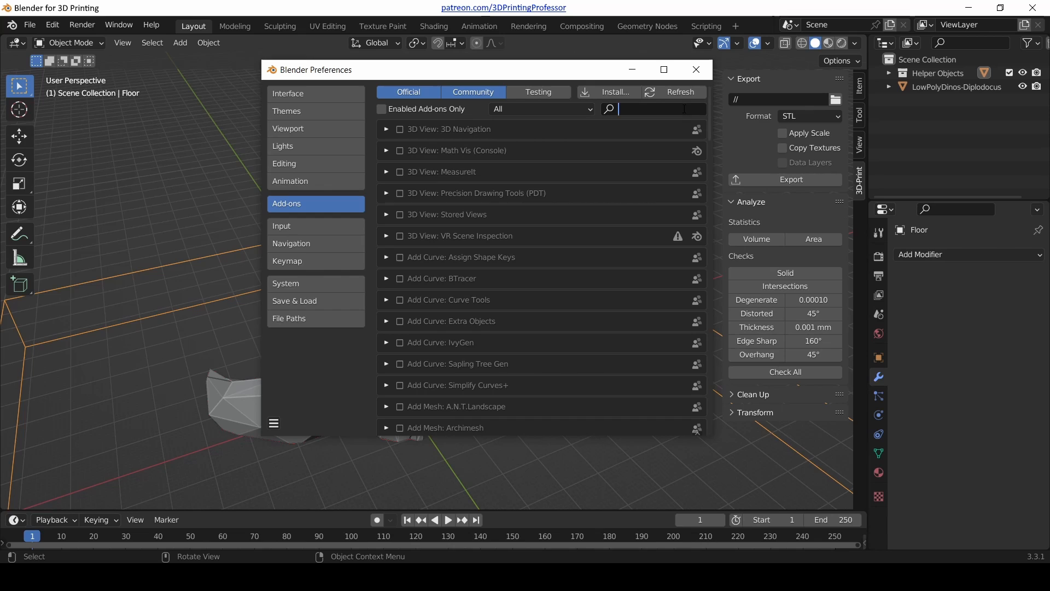
pyautogui.write('b')
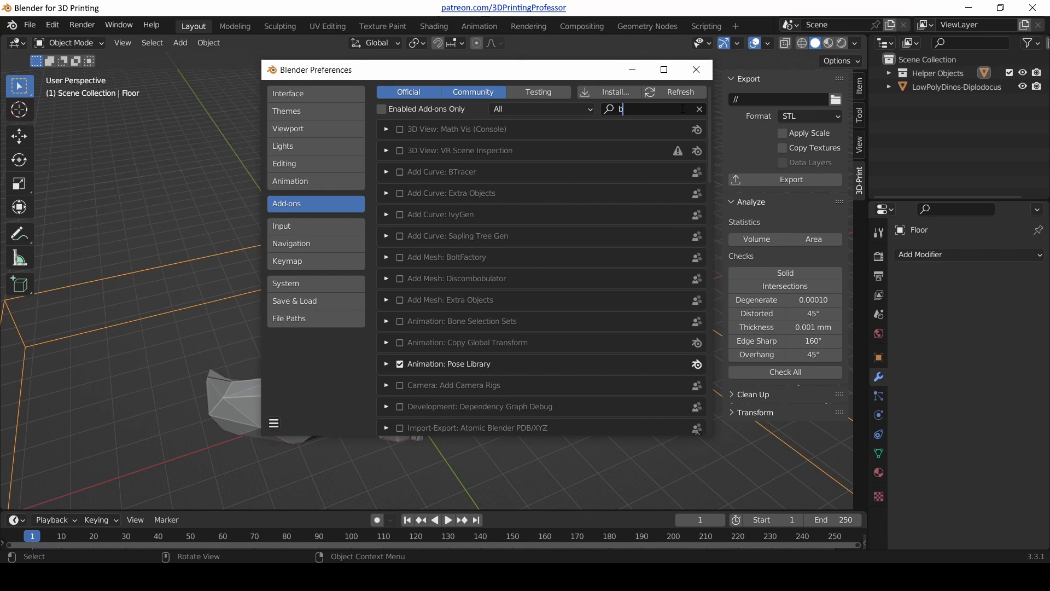
pyautogui.write('ool')
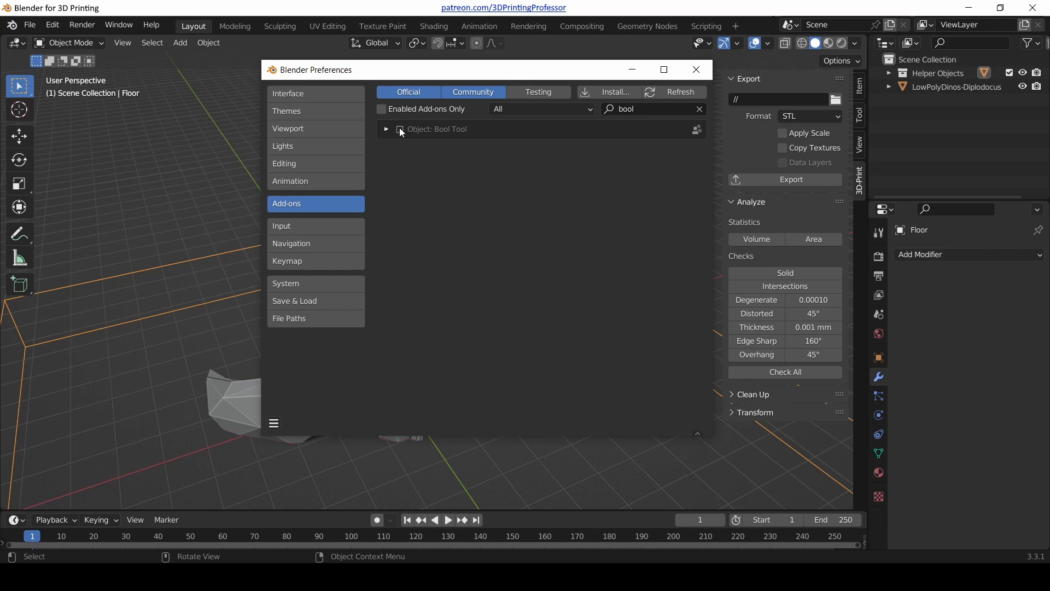
pyautogui.click(400, 129)
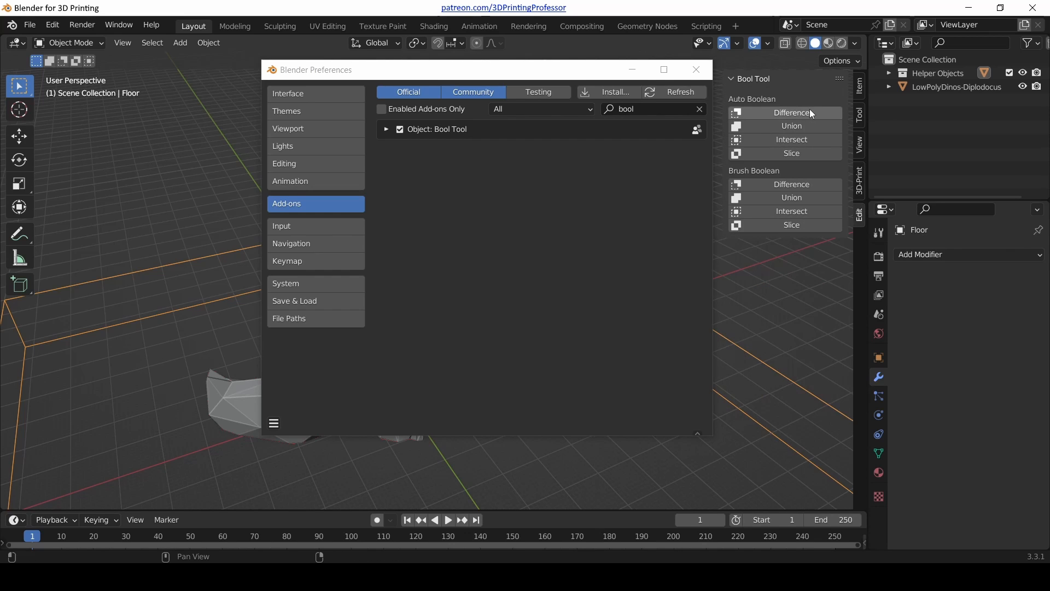
pyautogui.moveTo(792, 185)
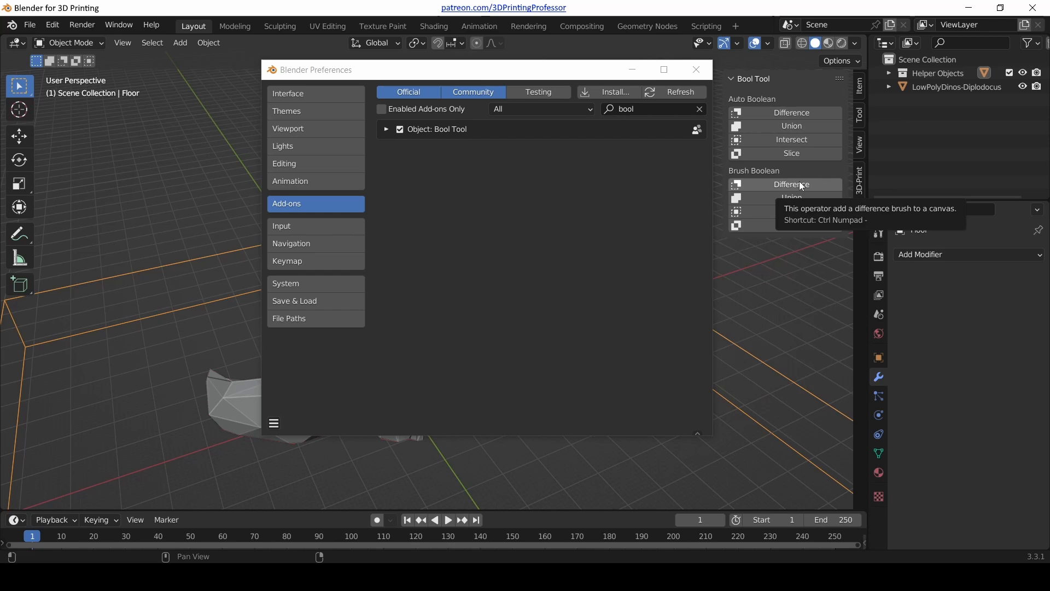
pyautogui.moveTo(823, 157)
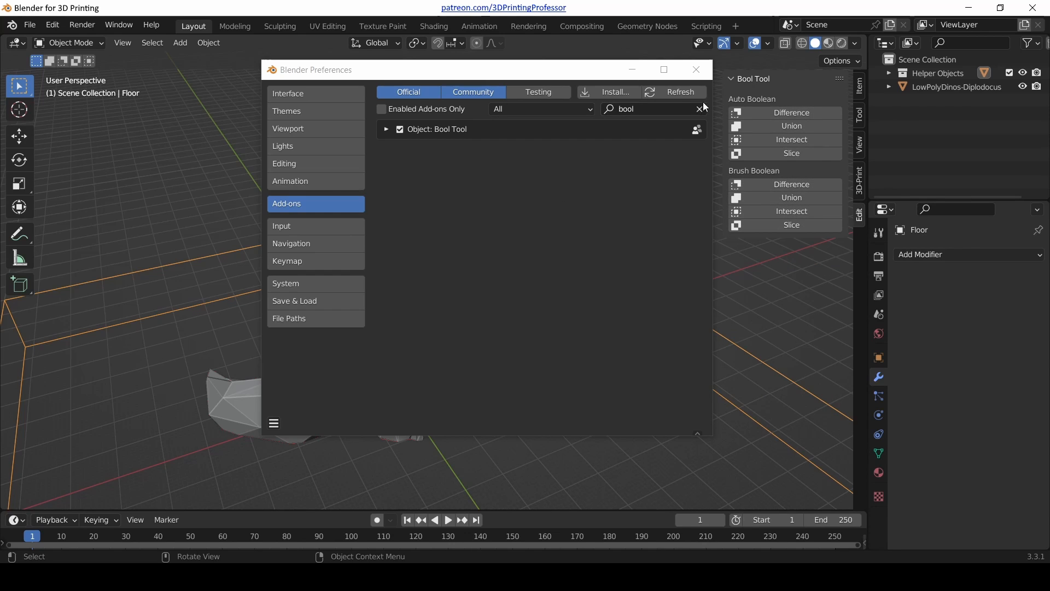
# Search the add-ons for mirror, enable Mesh: Auto Mirror, then clear the search.
pyautogui.click(699, 108)
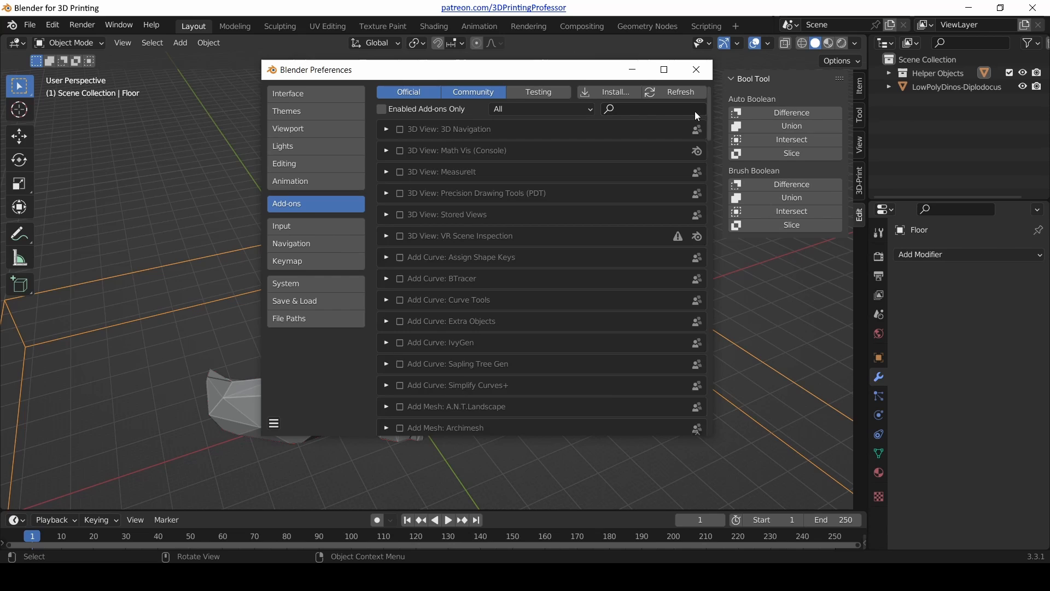
pyautogui.click(656, 108)
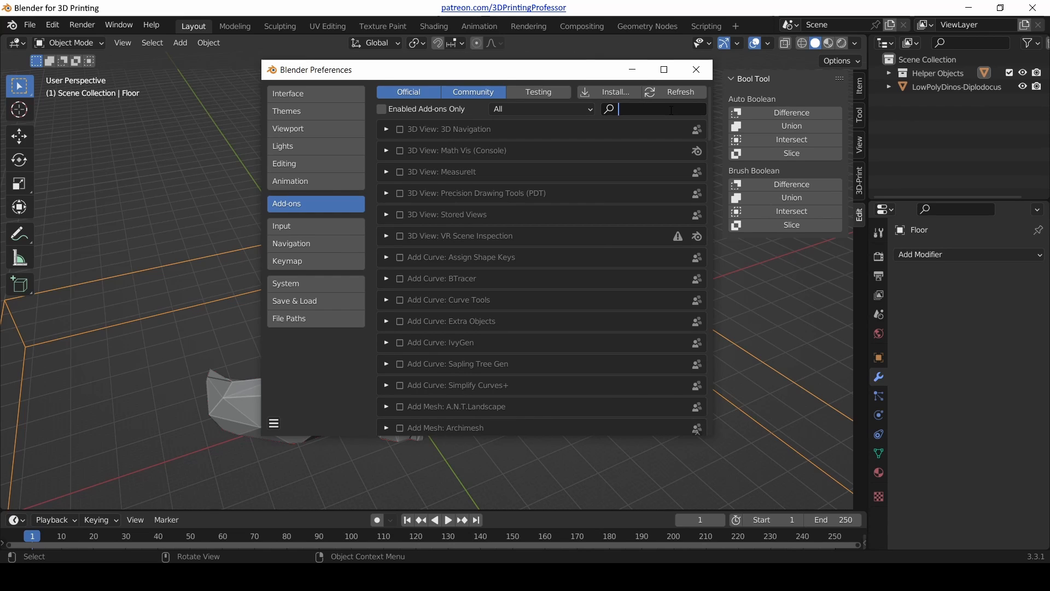
pyautogui.write('auto')
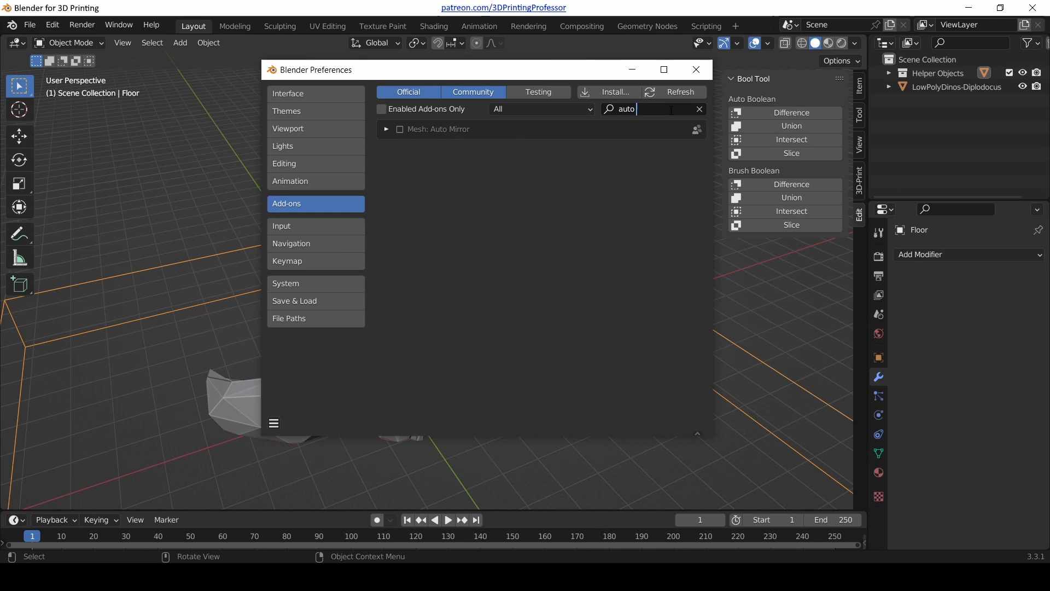
pyautogui.write('m')
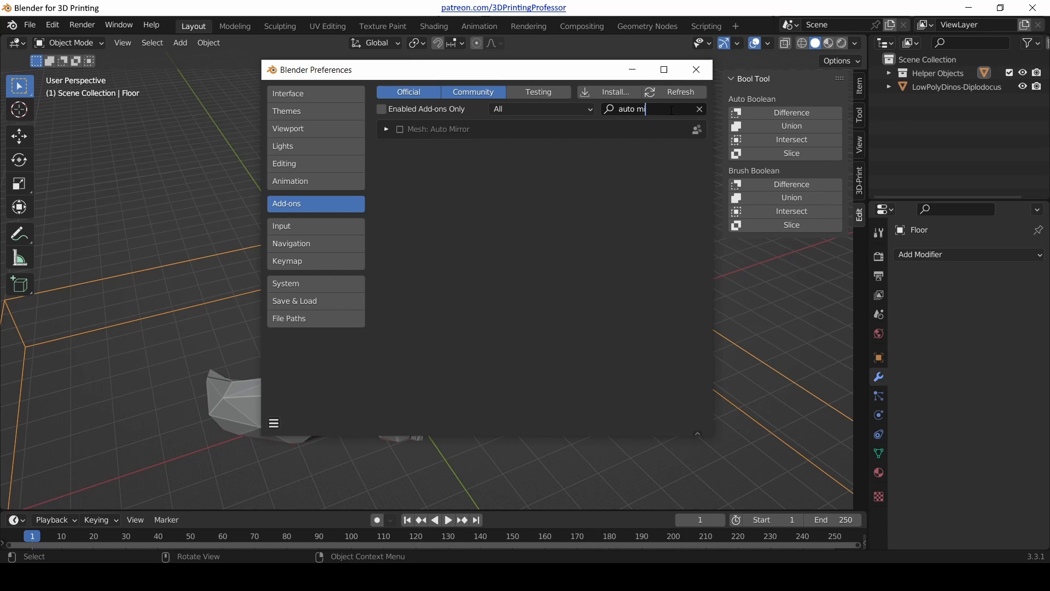
pyautogui.write('mirr')
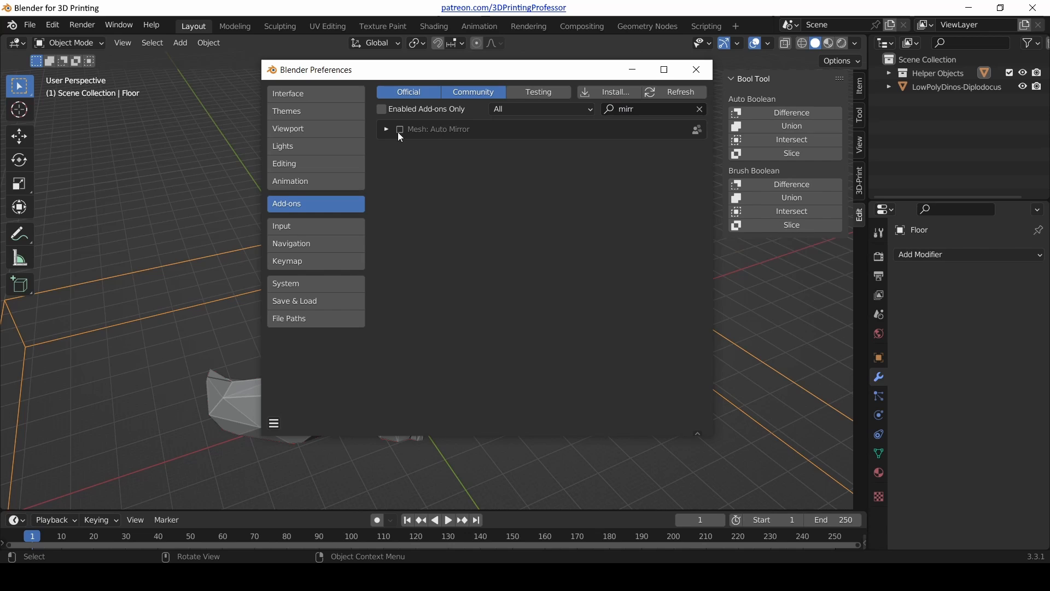
pyautogui.click(400, 129)
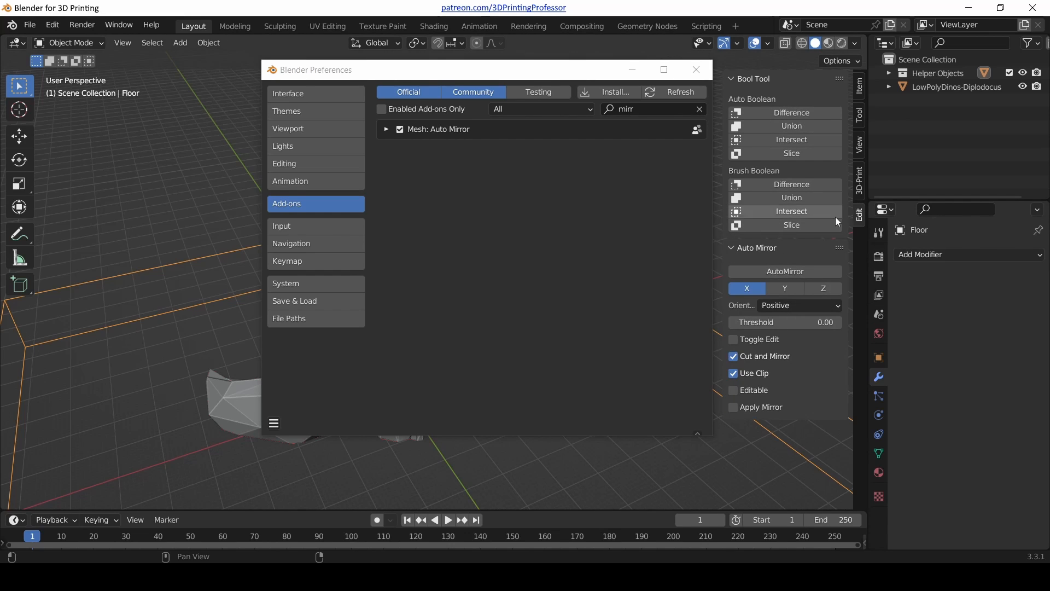
pyautogui.moveTo(785, 272)
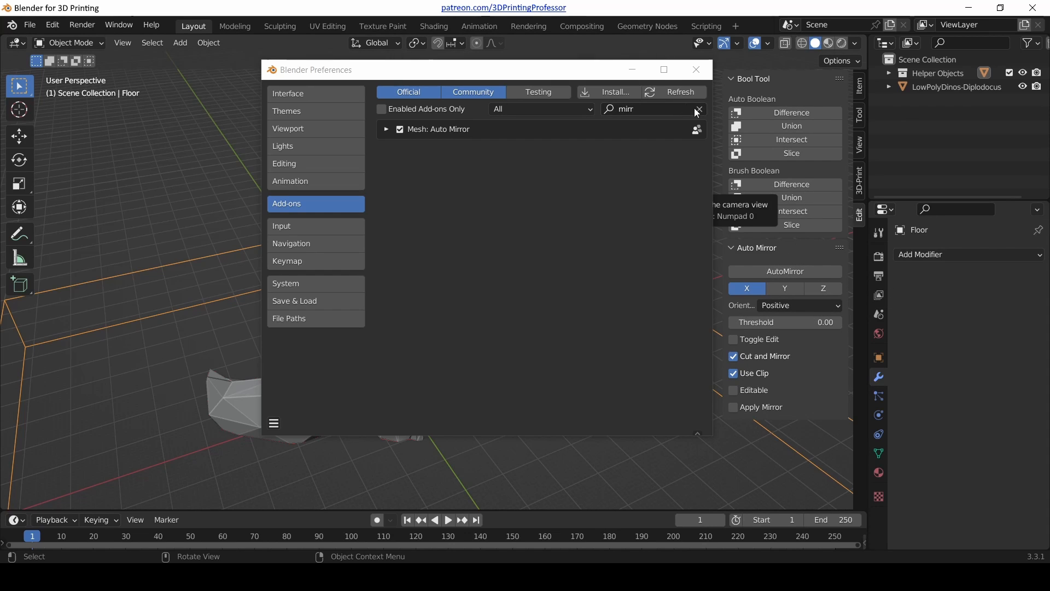
pyautogui.click(698, 109)
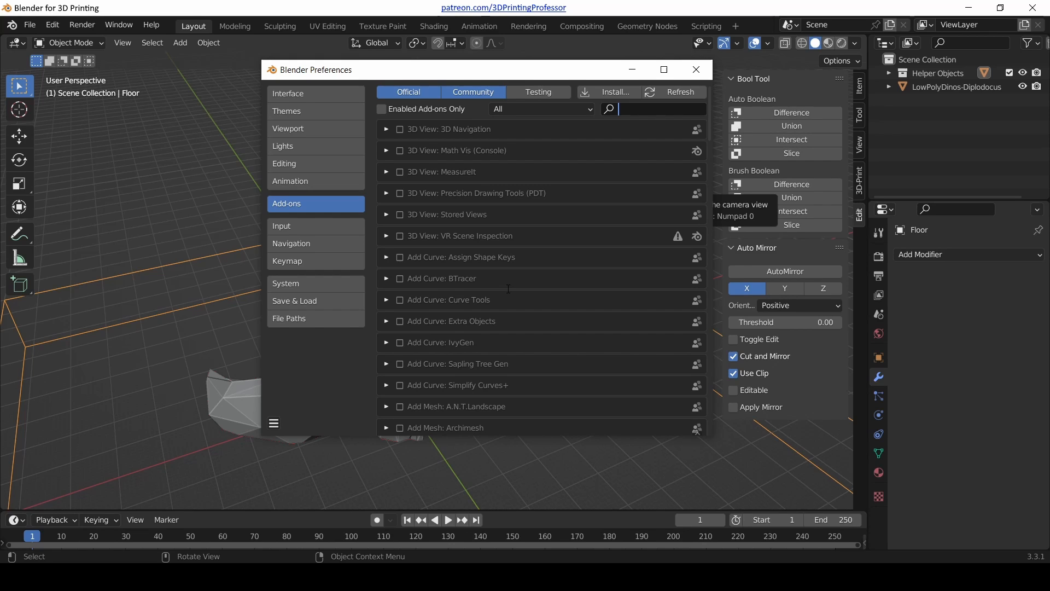
# Search 'ext' and enable the Add Mesh: Extra Objects add-on.
pyautogui.write('ext')
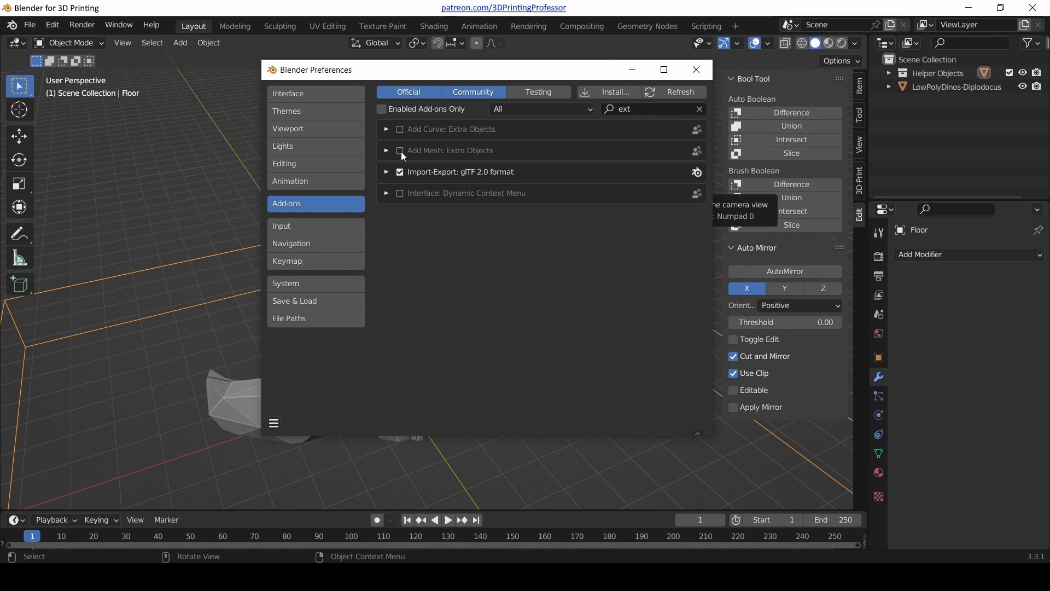
pyautogui.click(400, 150)
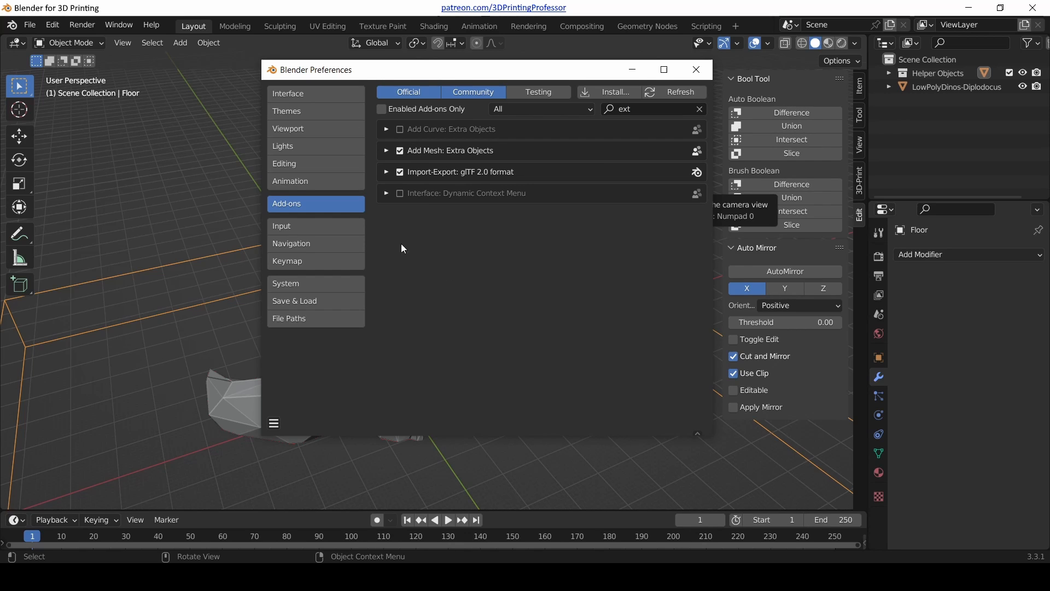
pyautogui.moveTo(281, 226)
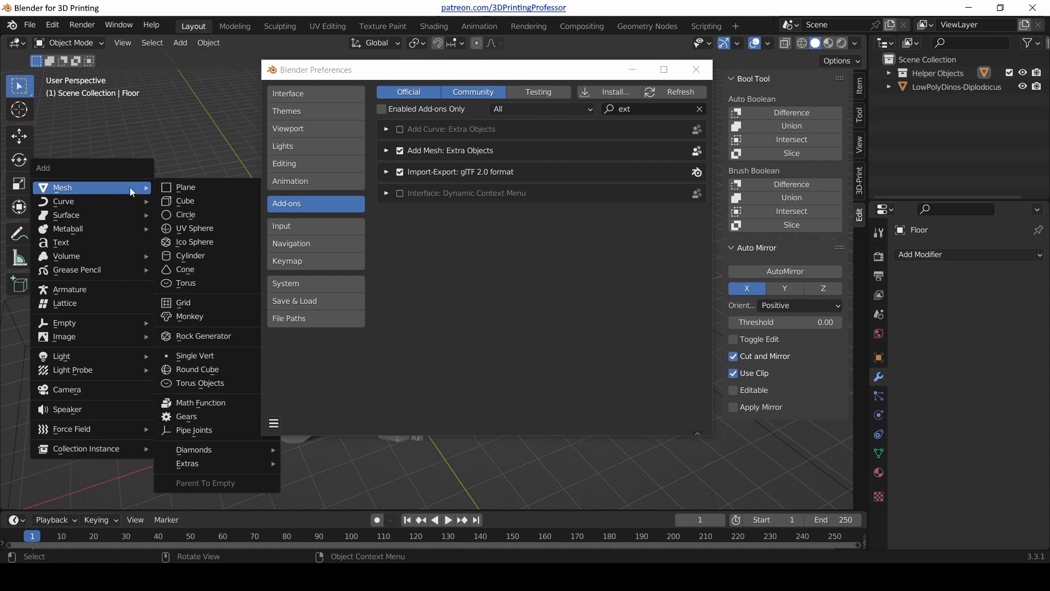
pyautogui.moveTo(185, 187)
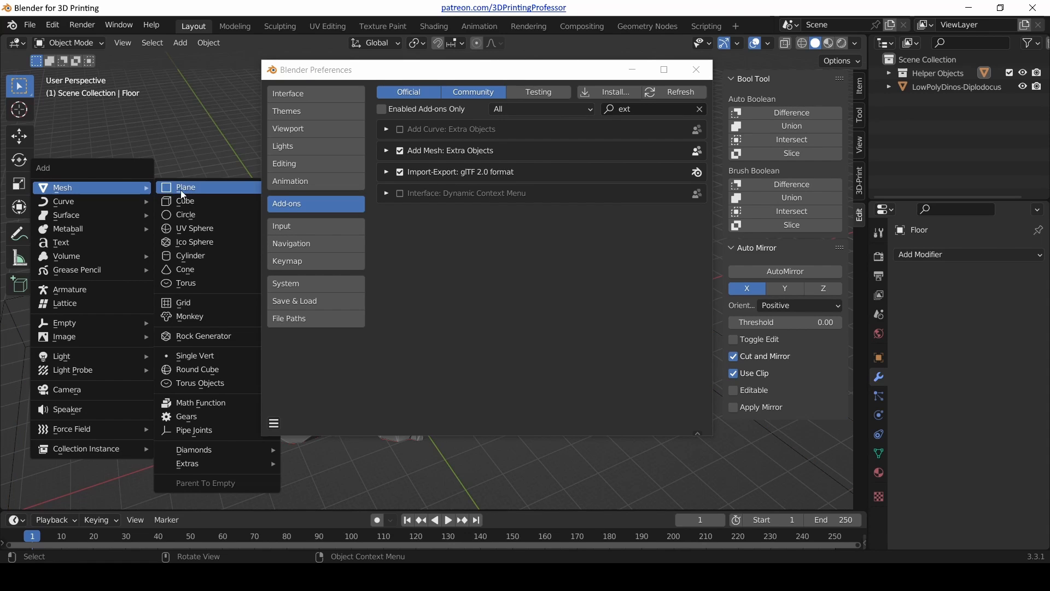
pyautogui.moveTo(210, 212)
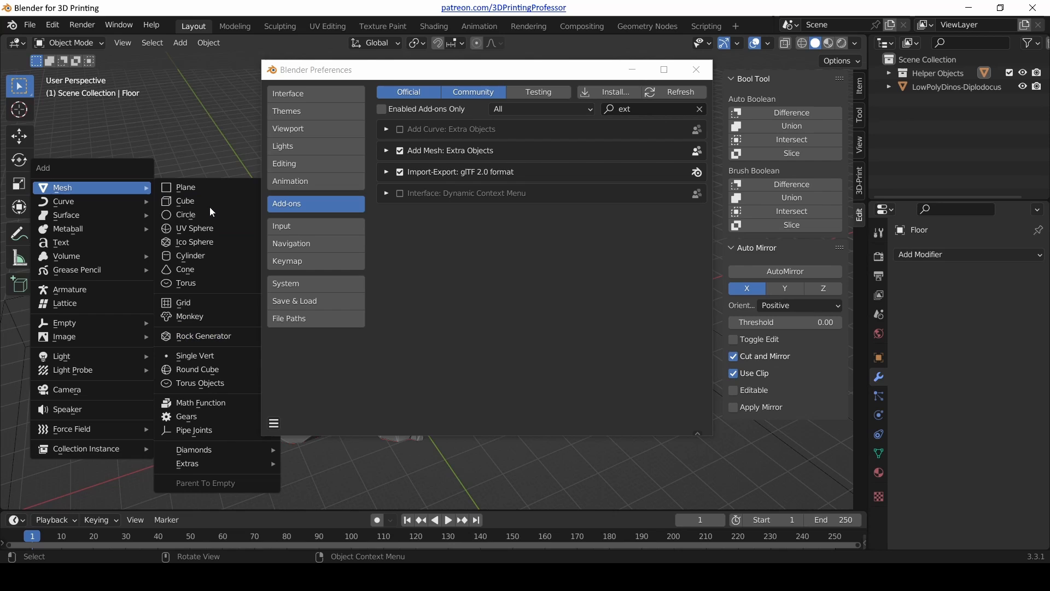
pyautogui.moveTo(203, 335)
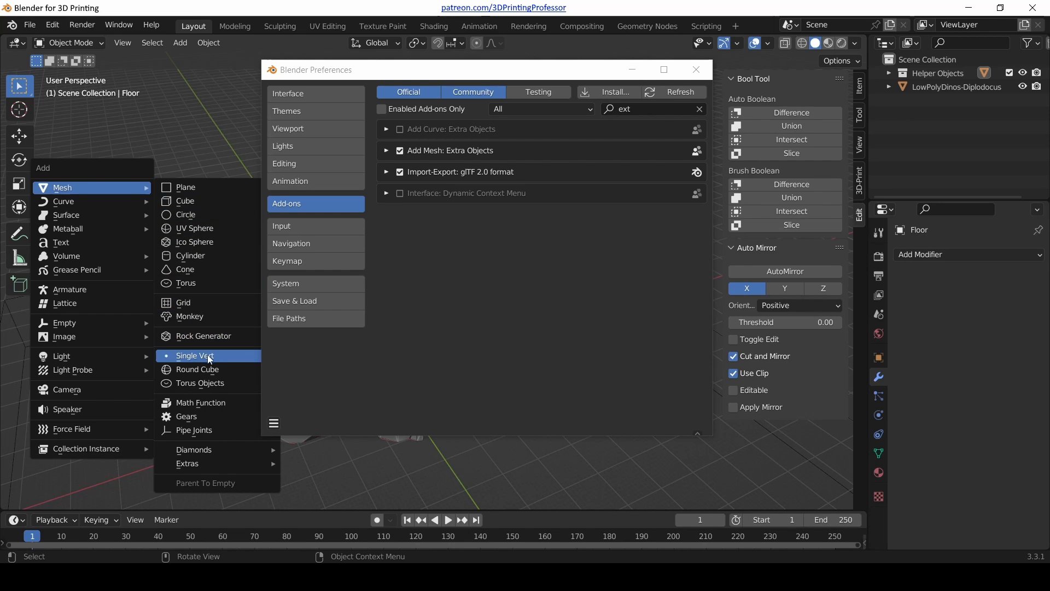
pyautogui.moveTo(208, 383)
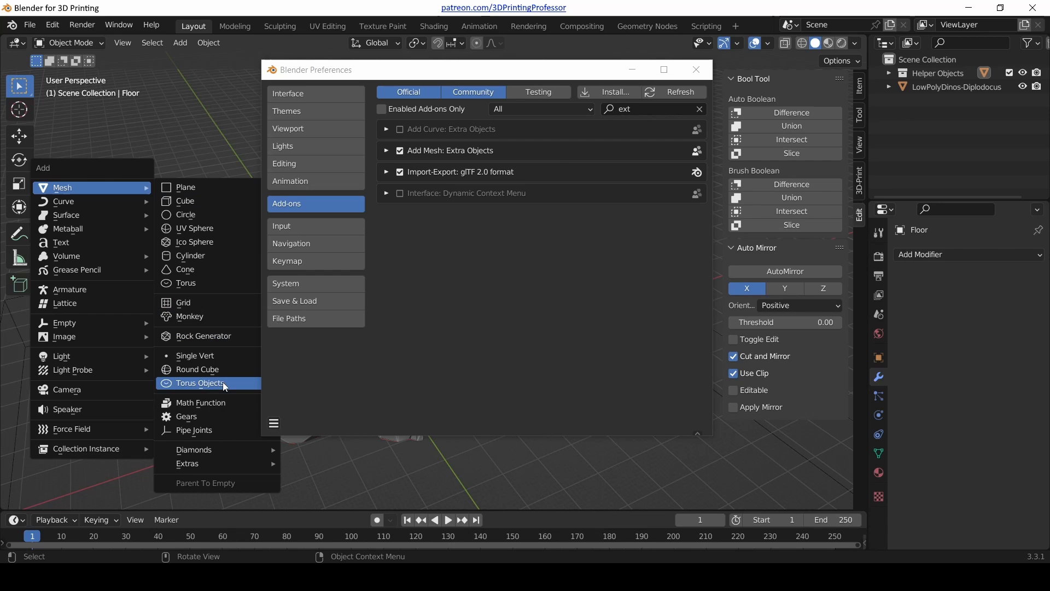
pyautogui.moveTo(218, 416)
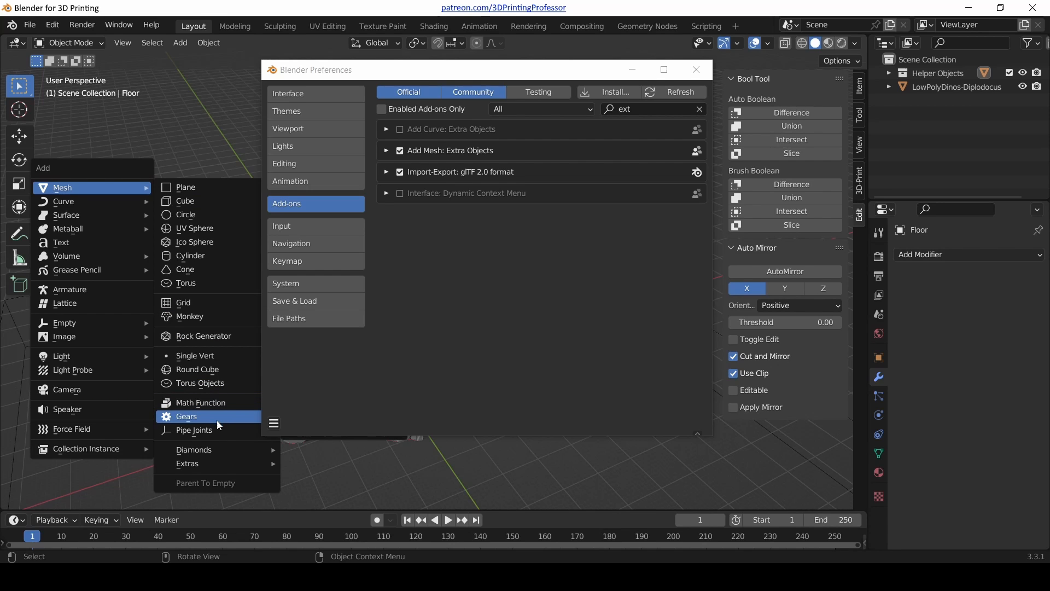
pyautogui.moveTo(195, 355)
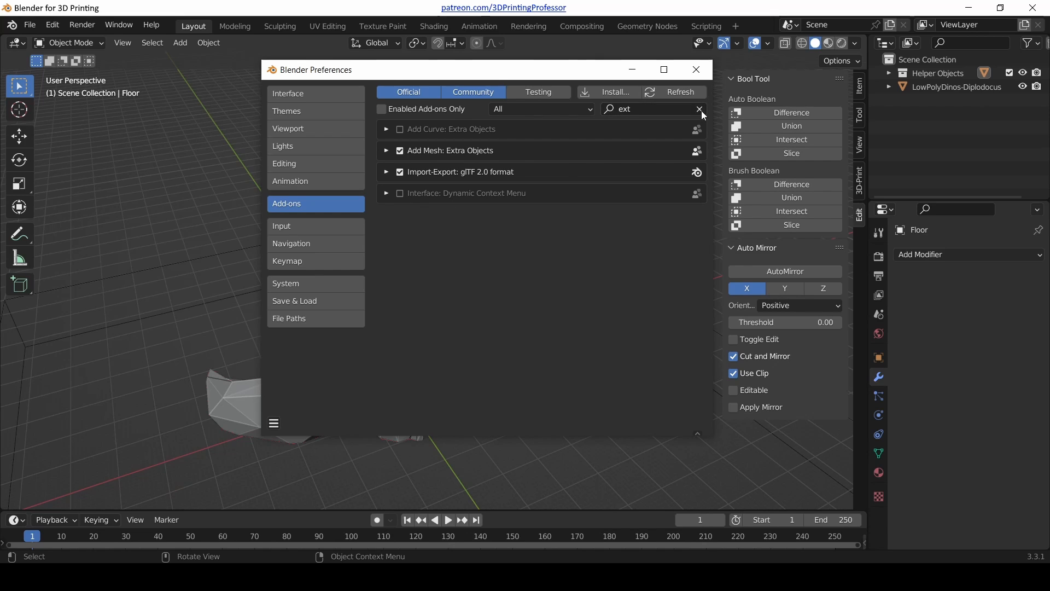
# Search 'loop', enable Mesh: LoopTools, and clear the search again.
pyautogui.click(699, 109)
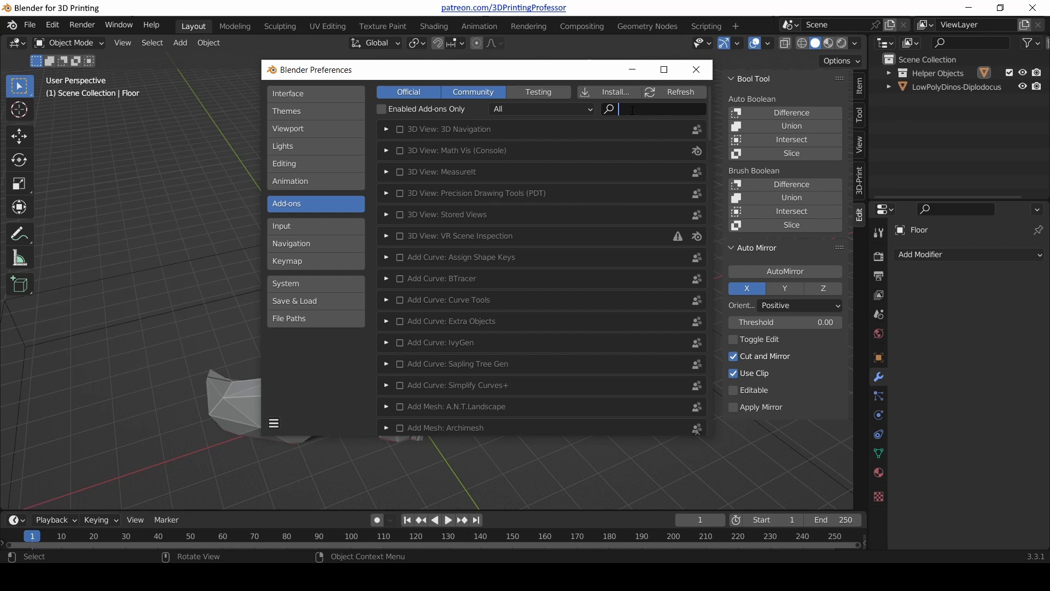
pyautogui.write('loop')
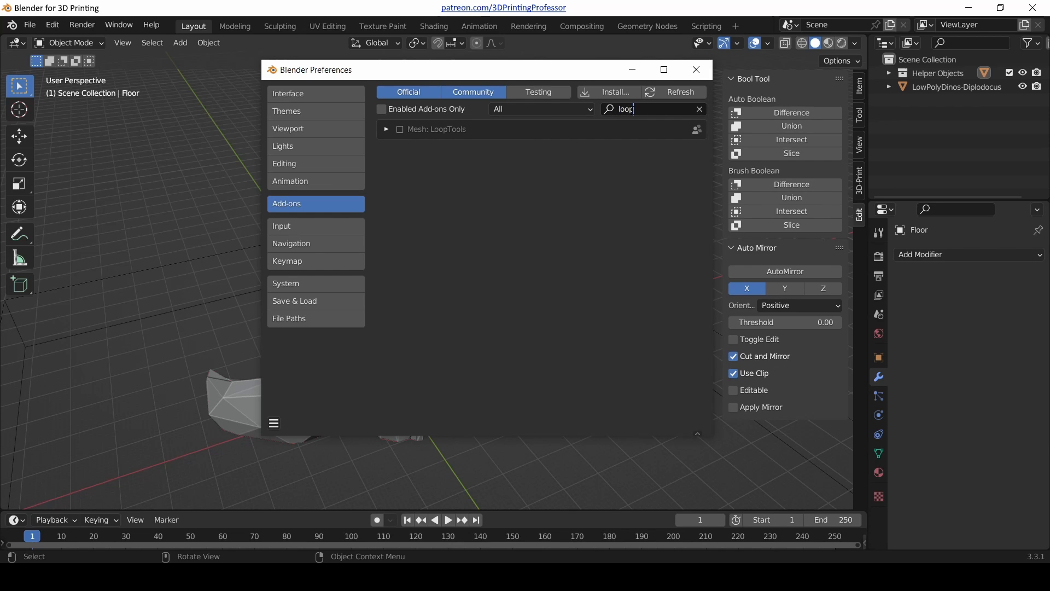
pyautogui.click(400, 129)
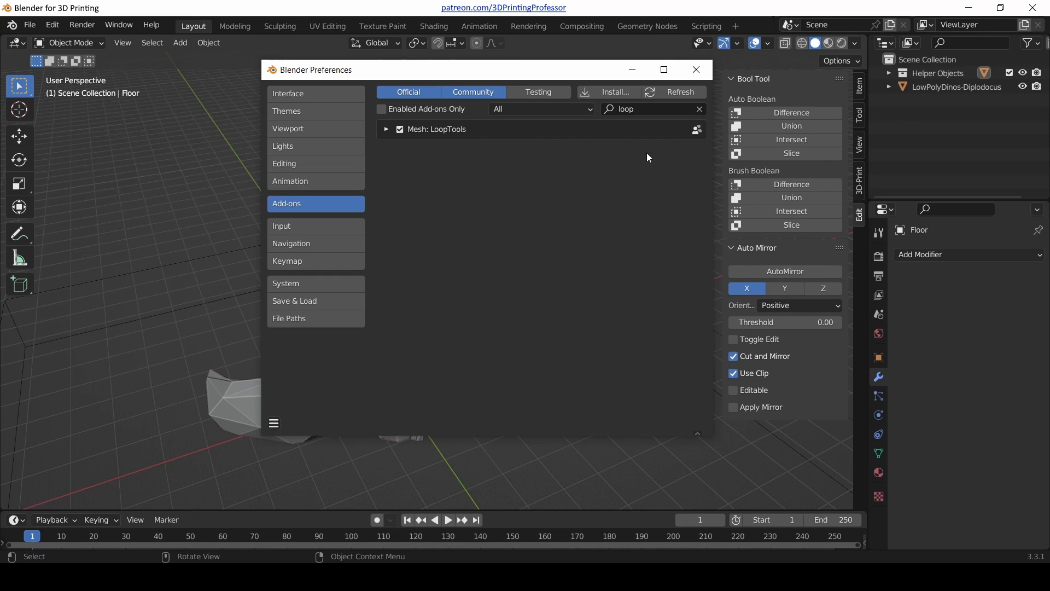
pyautogui.moveTo(639, 161)
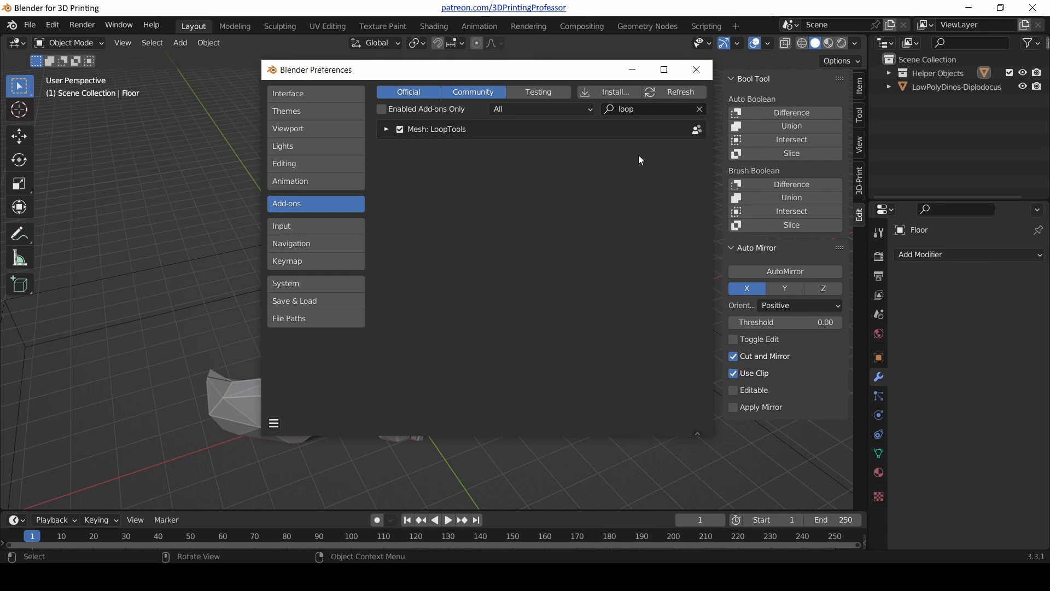
pyautogui.moveTo(689, 118)
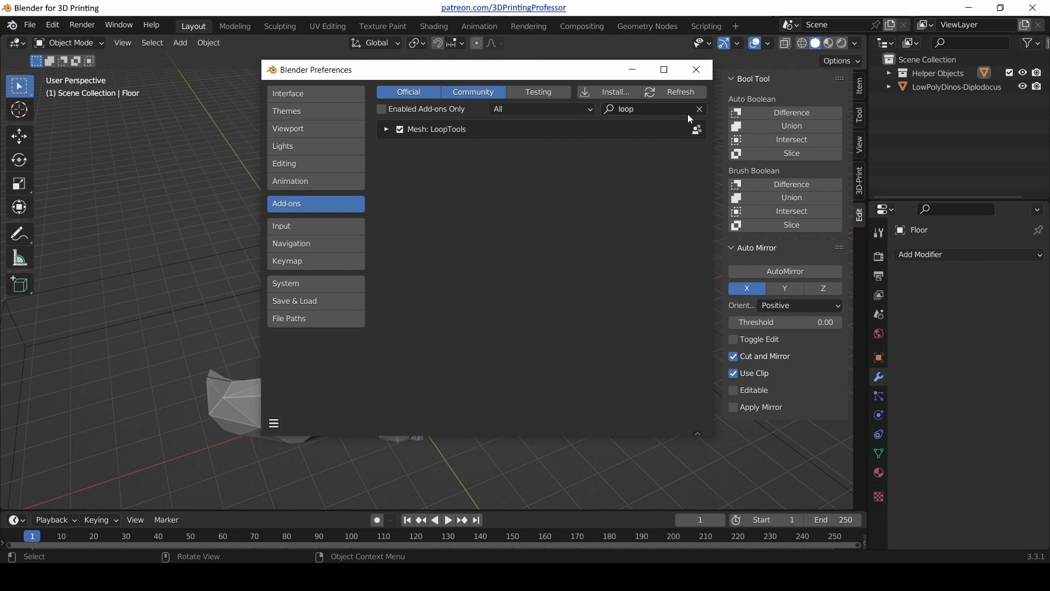
pyautogui.click(699, 108)
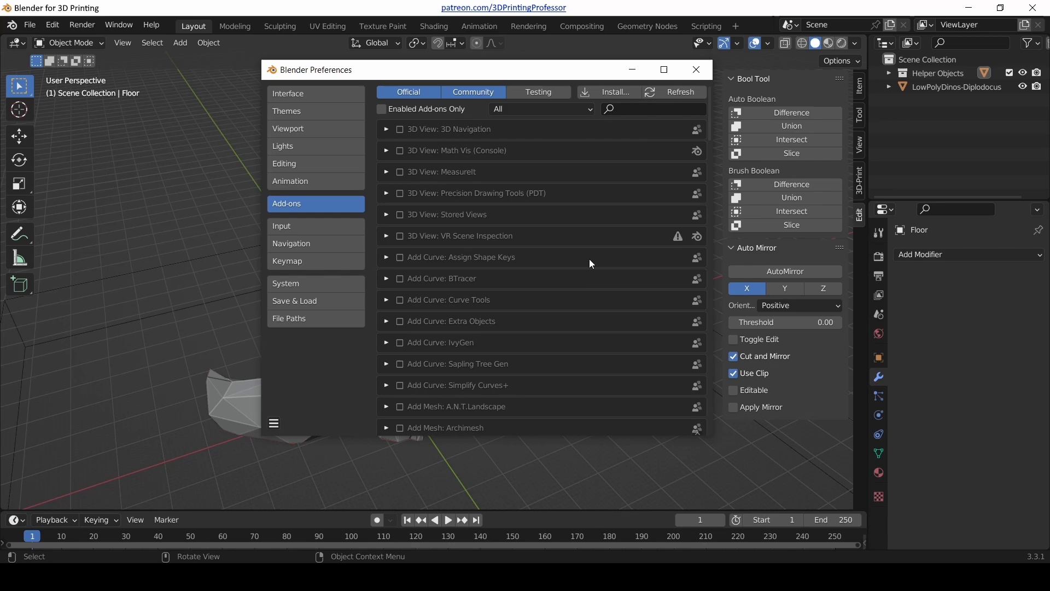
pyautogui.moveTo(581, 278)
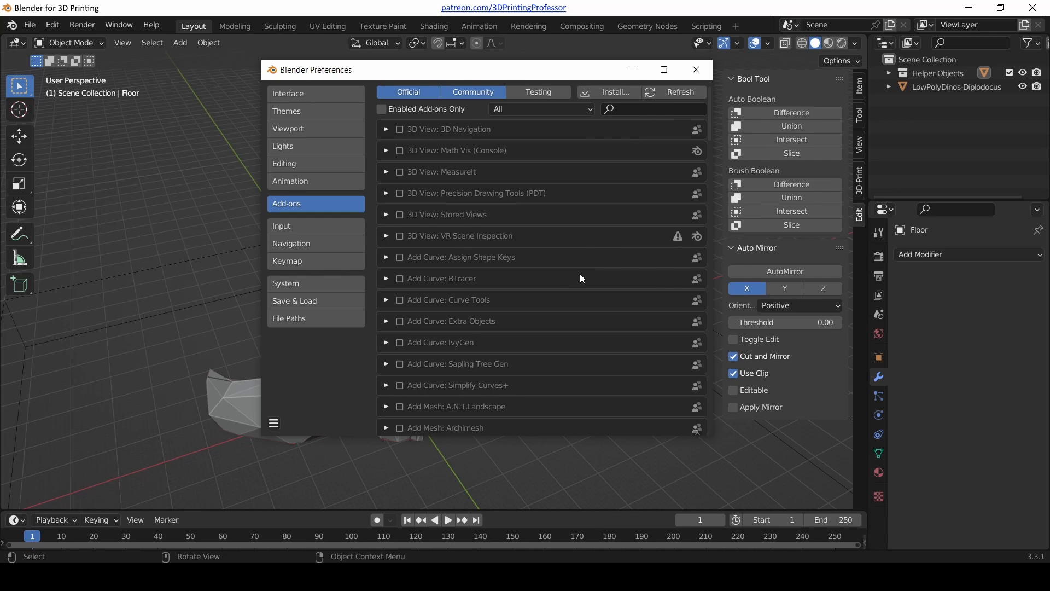
pyautogui.moveTo(523, 304)
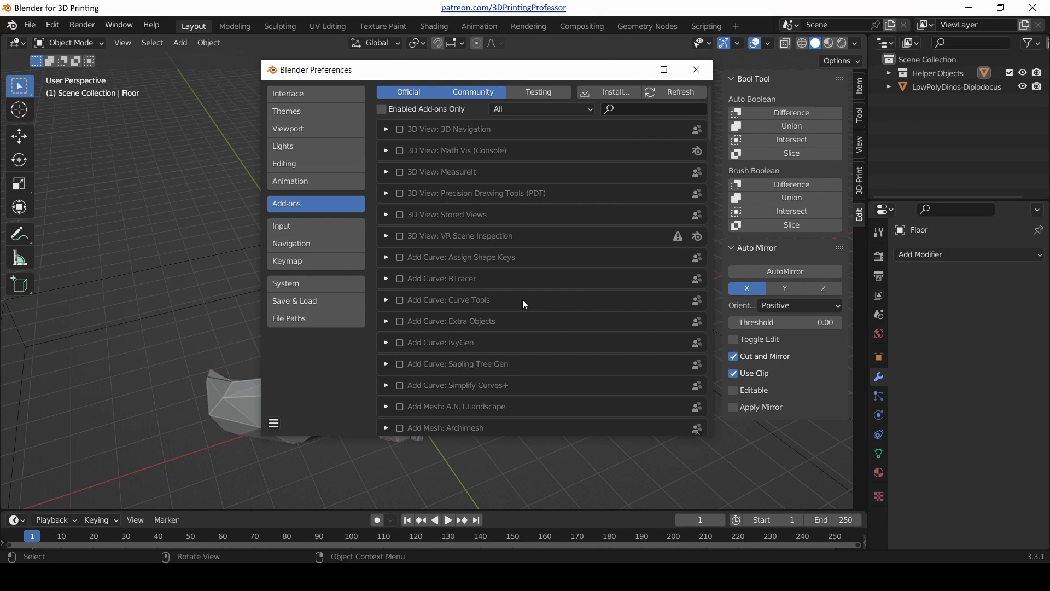
pyautogui.moveTo(456, 186)
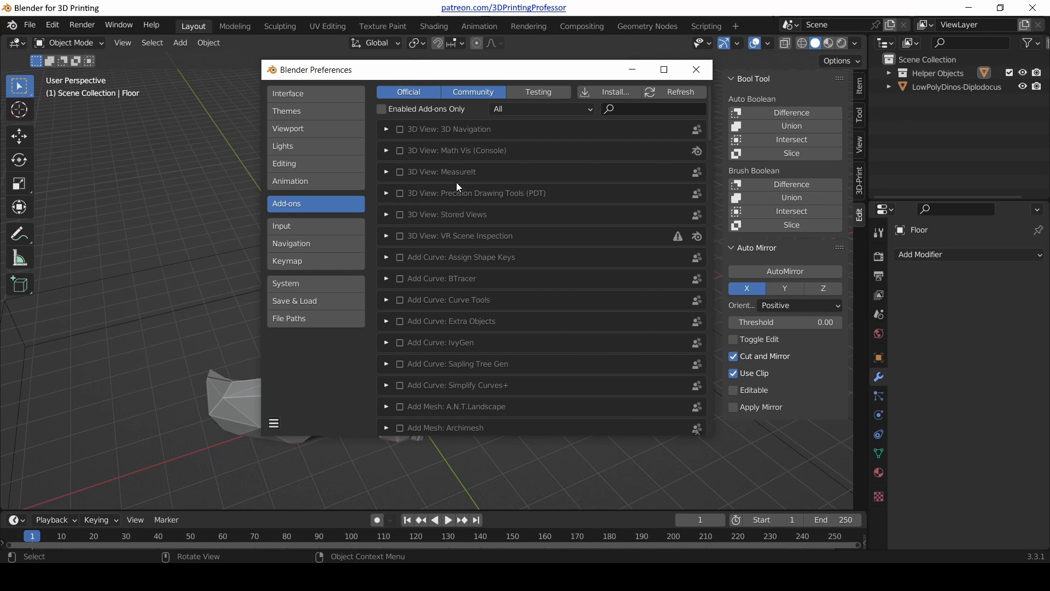
pyautogui.scroll(-3)
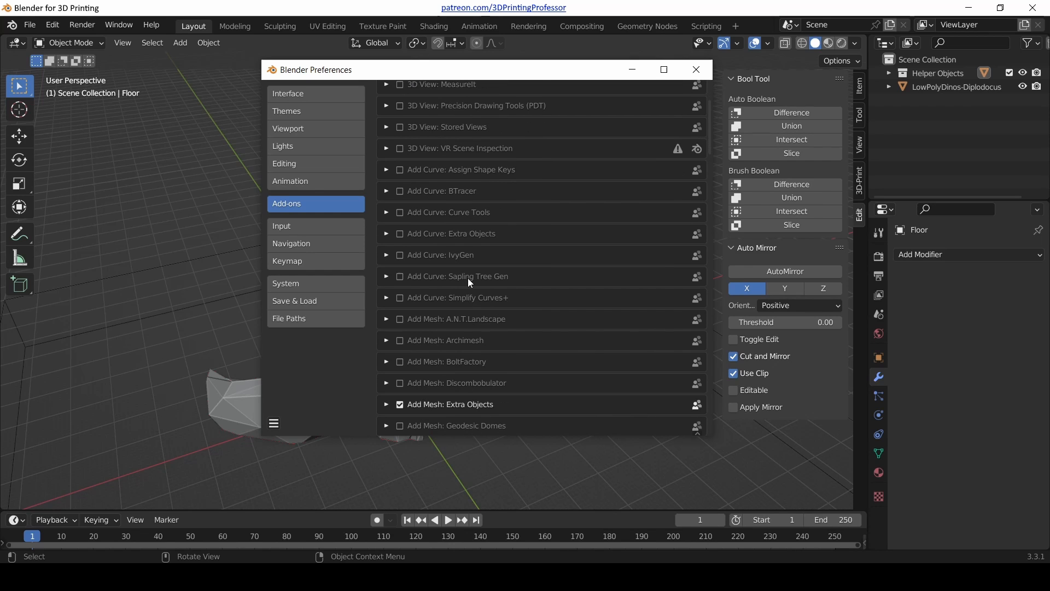
pyautogui.scroll(-3)
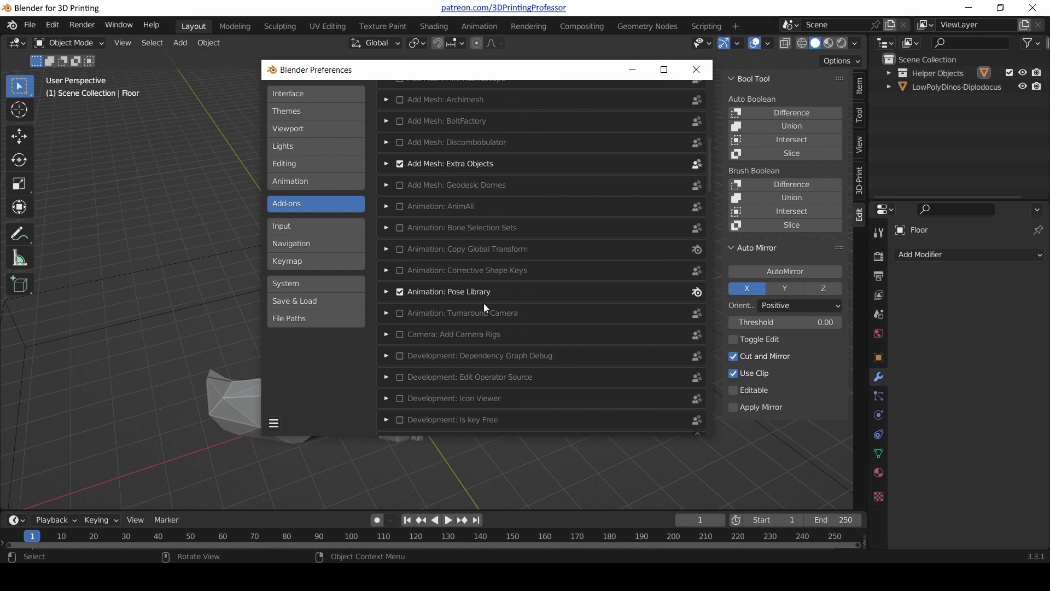
pyautogui.scroll(-3)
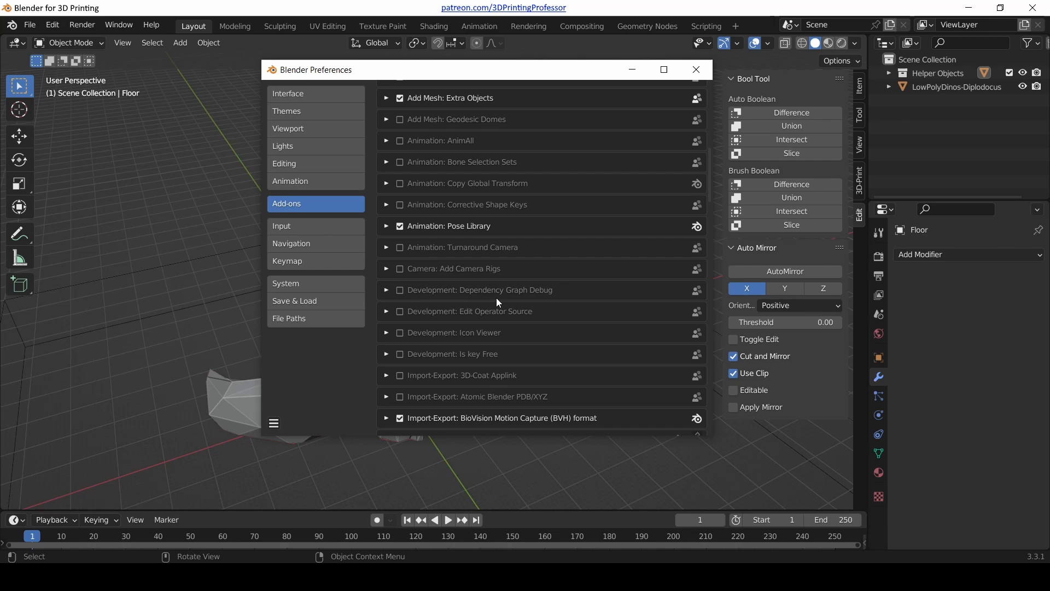
pyautogui.scroll(-3)
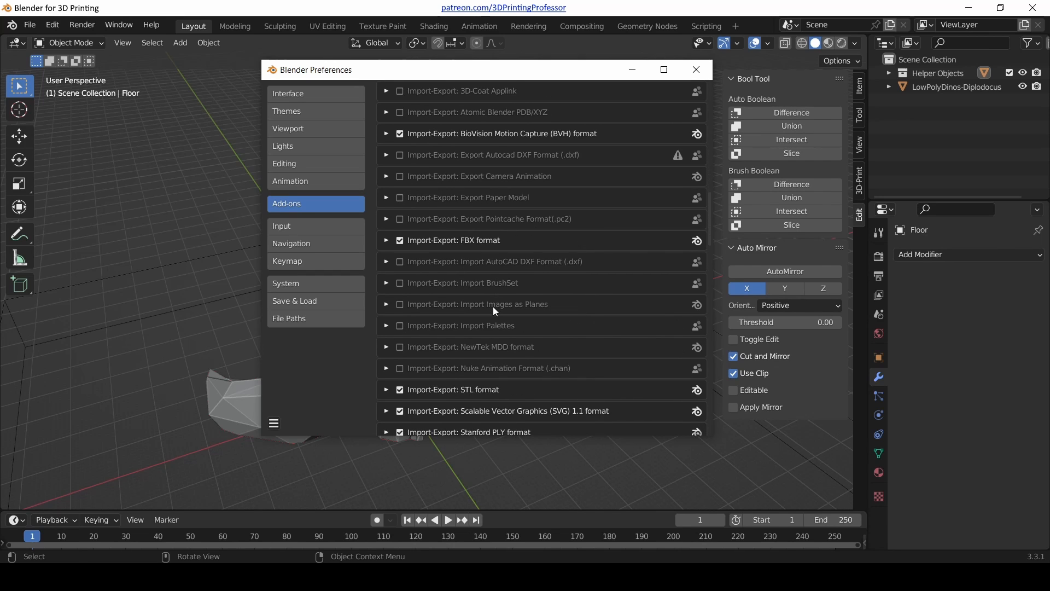
pyautogui.scroll(-3)
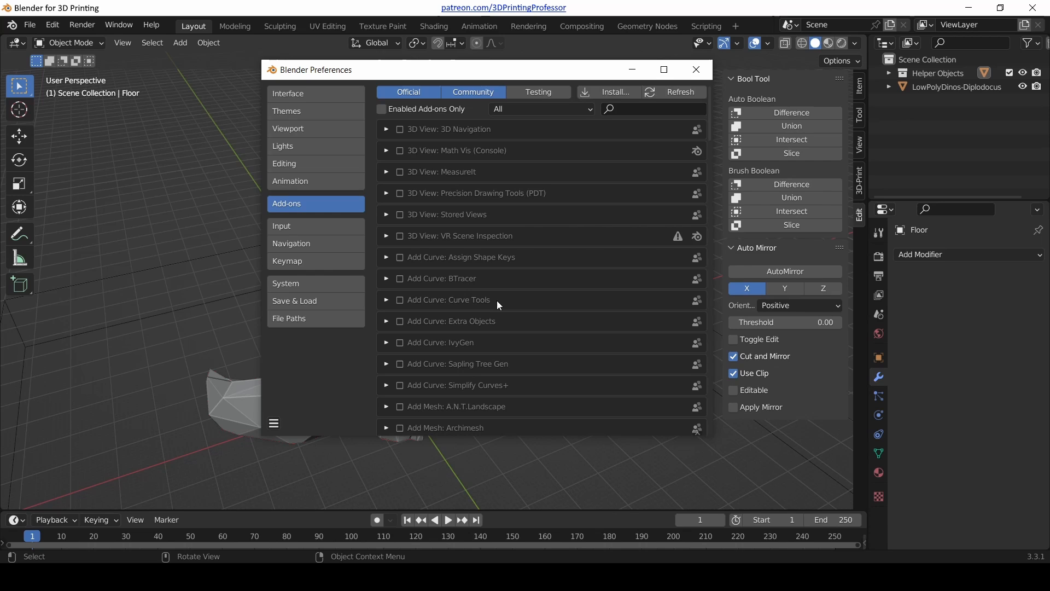
pyautogui.moveTo(567, 124)
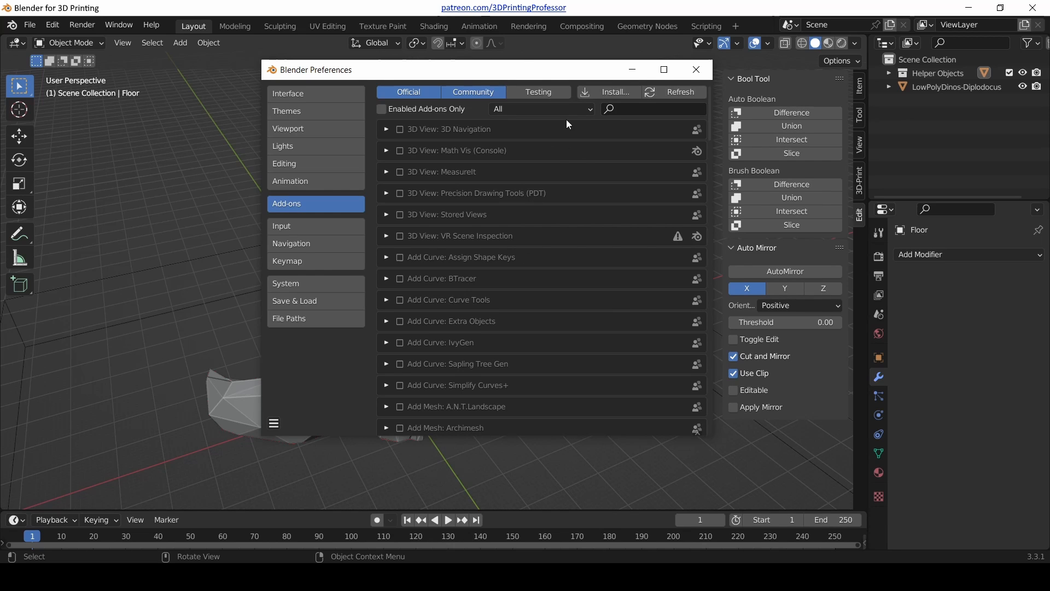
pyautogui.moveTo(610, 151)
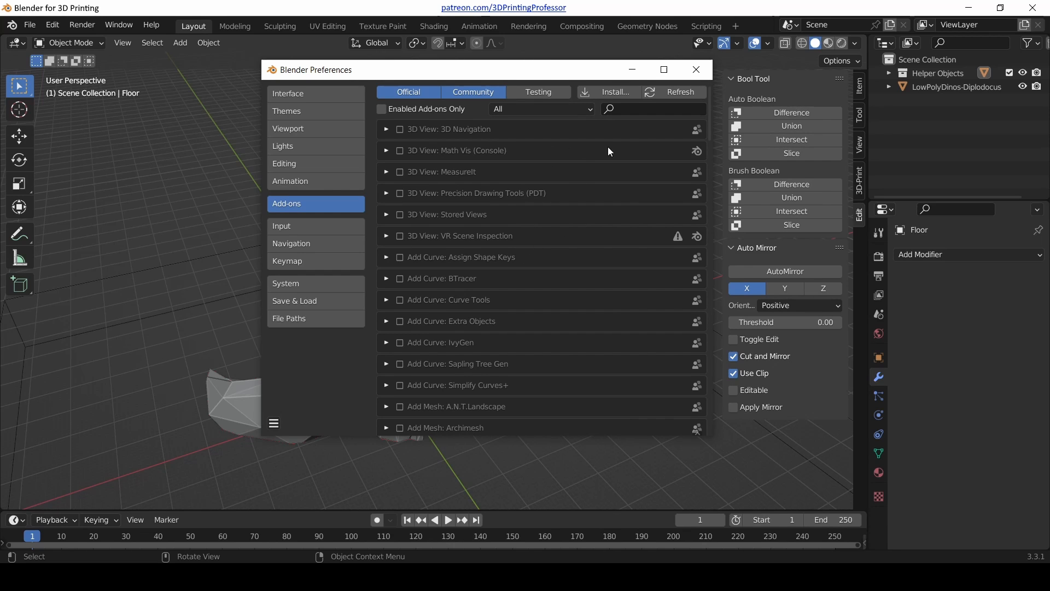
# Close Preferences and orbit from a low side view to a higher view of the dinosaur.
pyautogui.click(695, 69)
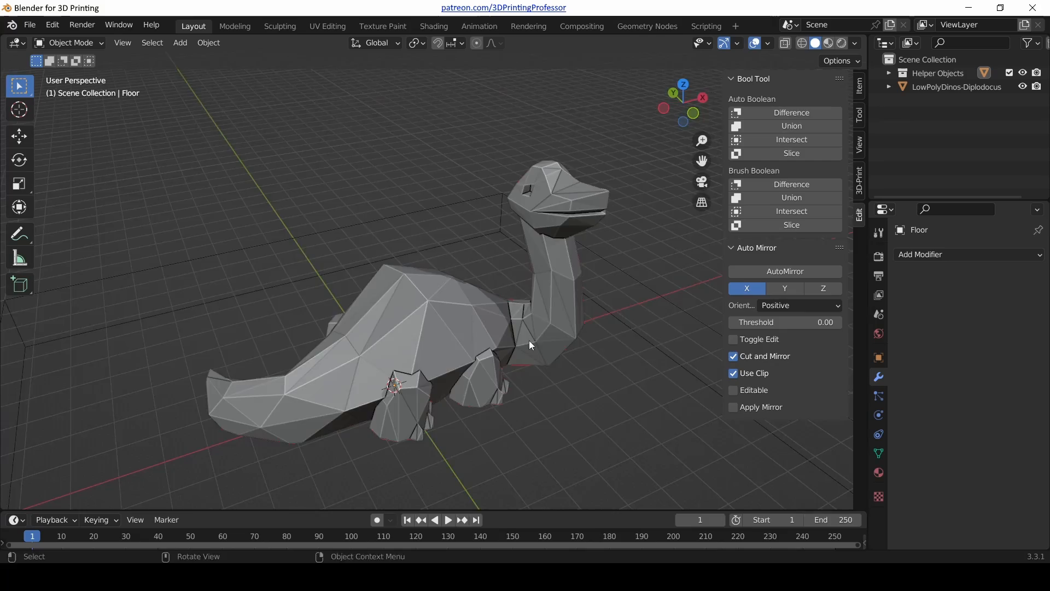
pyautogui.moveTo(529, 345); pyautogui.dragTo(402, 358)
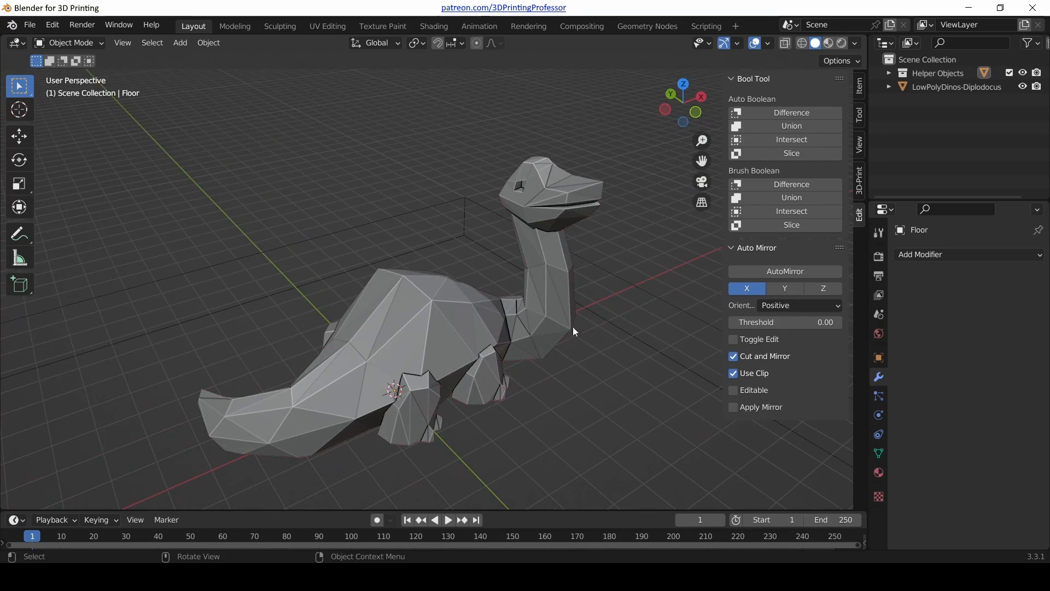
pyautogui.moveTo(707, 281)
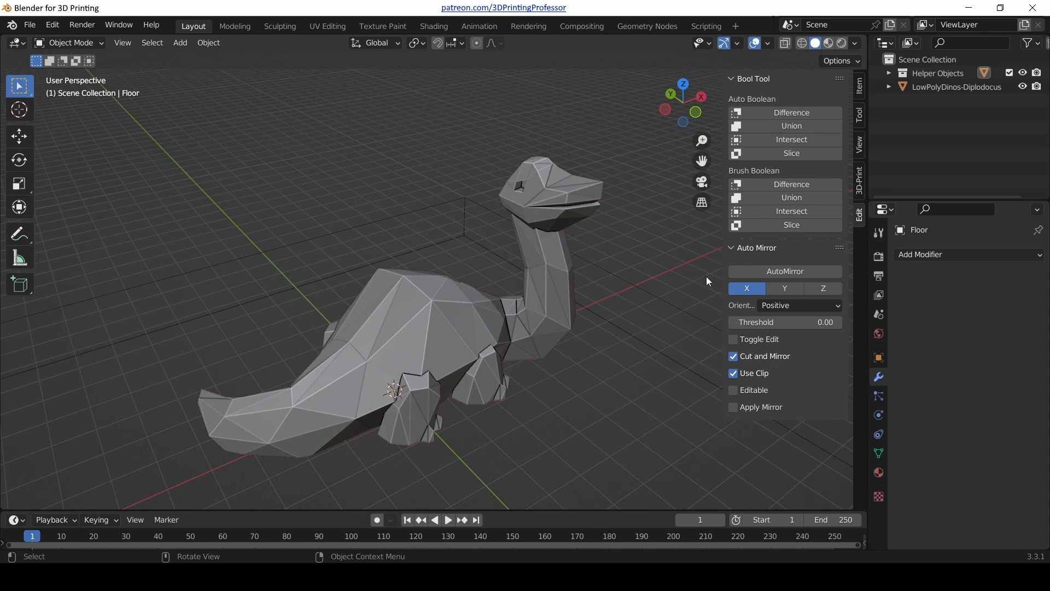
pyautogui.moveTo(707, 282); pyautogui.dragTo(360, 333)
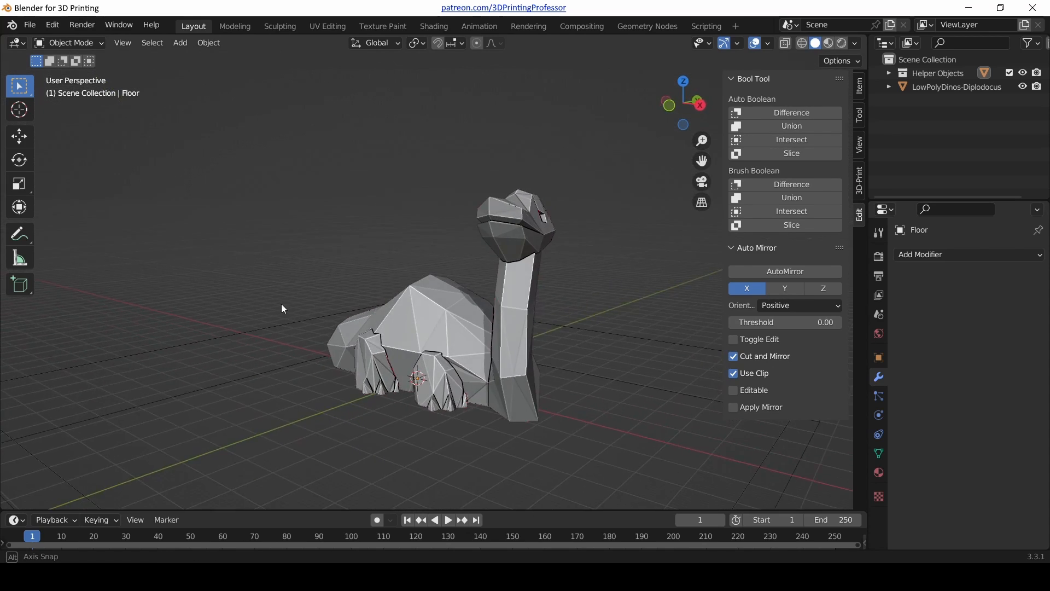
pyautogui.moveTo(282, 308); pyautogui.dragTo(509, 280)
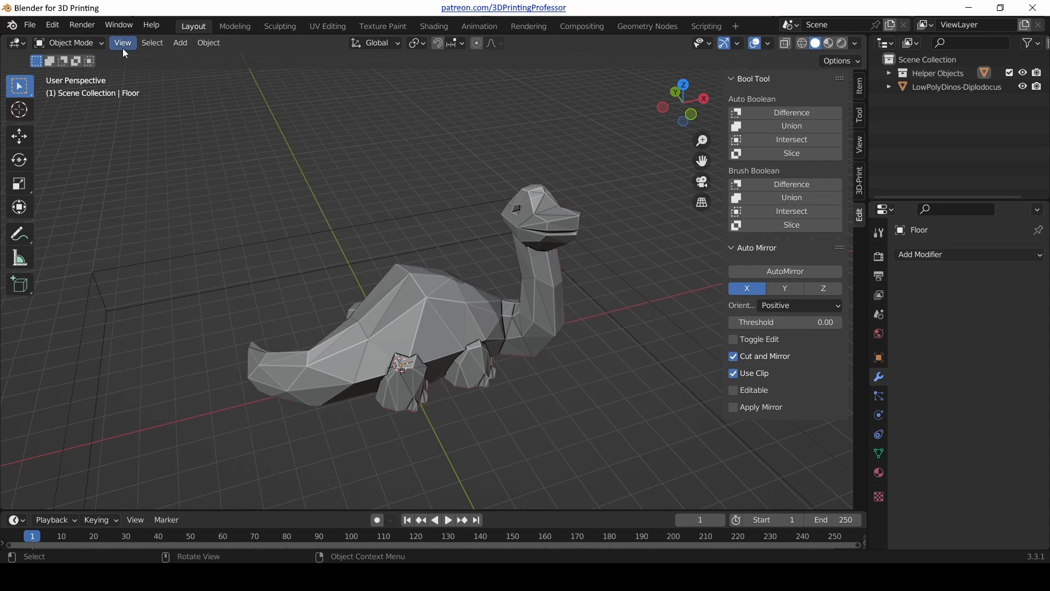
# Reopen Preferences, choose Save Preferences, close the window and orbit the dinosaur.
pyautogui.click(51, 25)
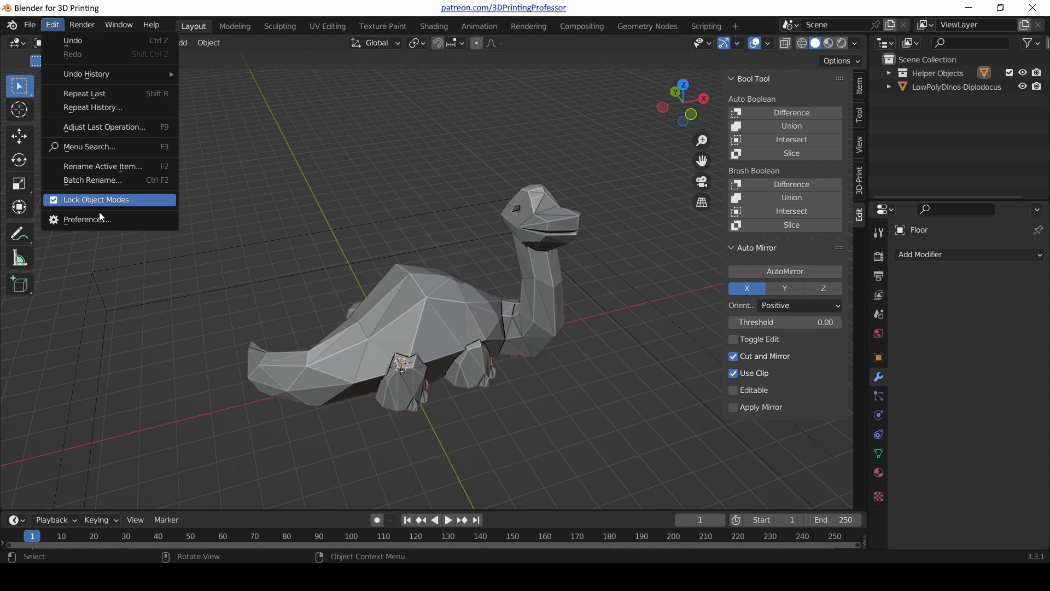
pyautogui.click(86, 219)
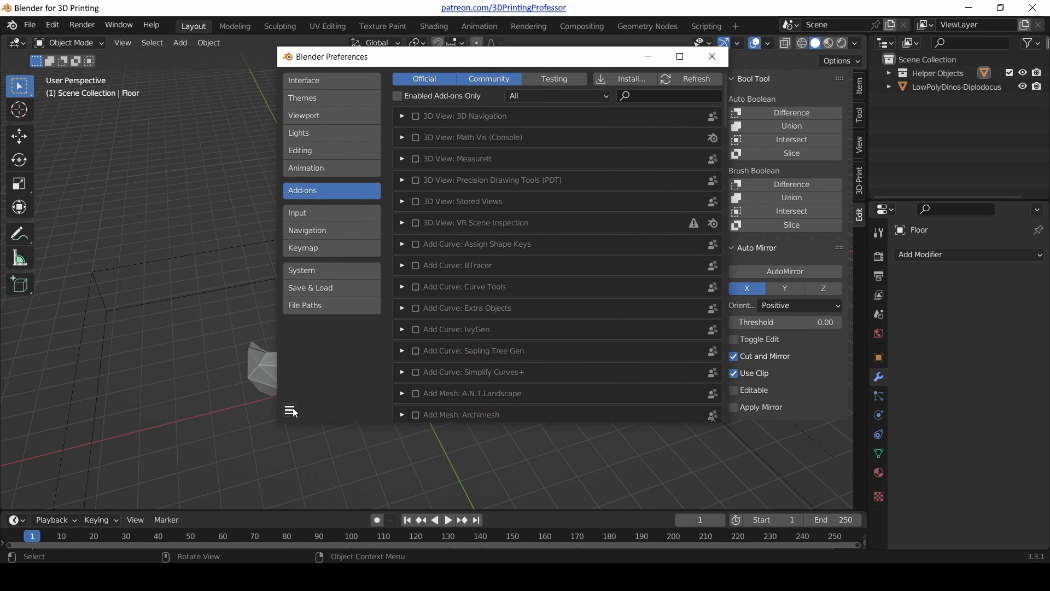
pyautogui.click(291, 411)
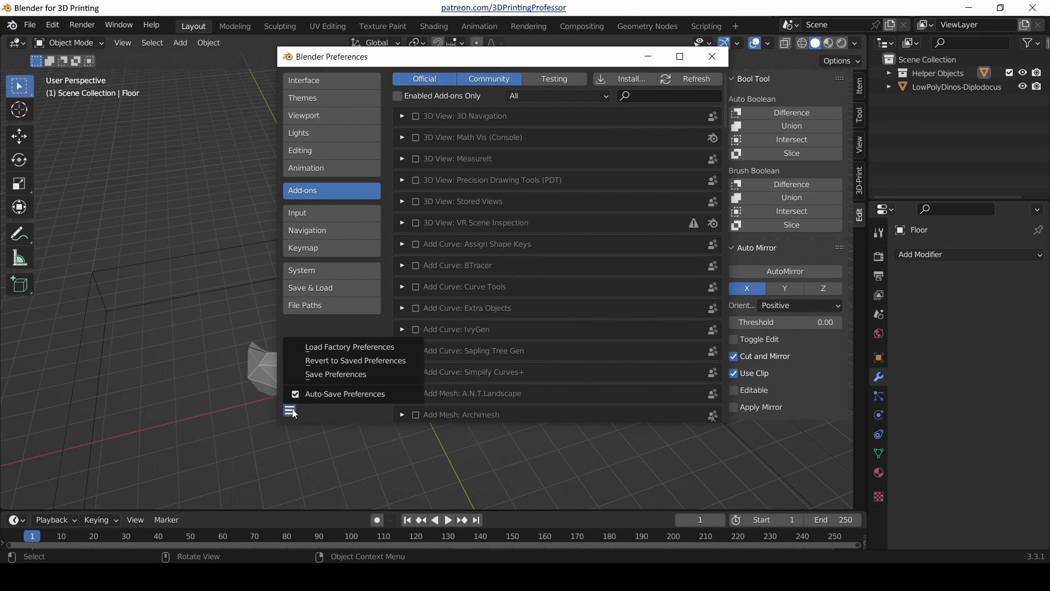
pyautogui.moveTo(352, 374)
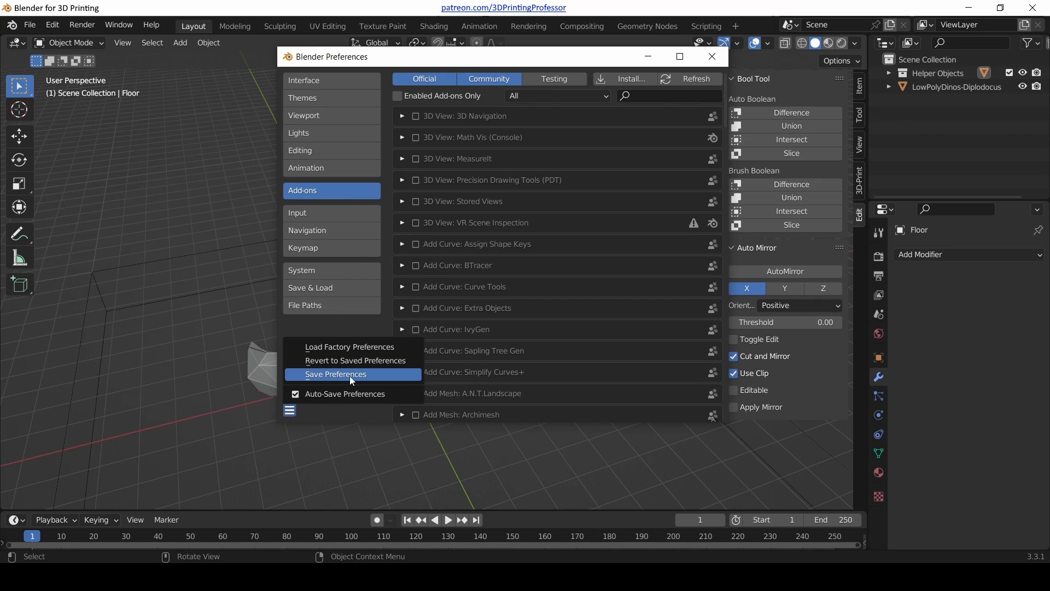
pyautogui.click(335, 374)
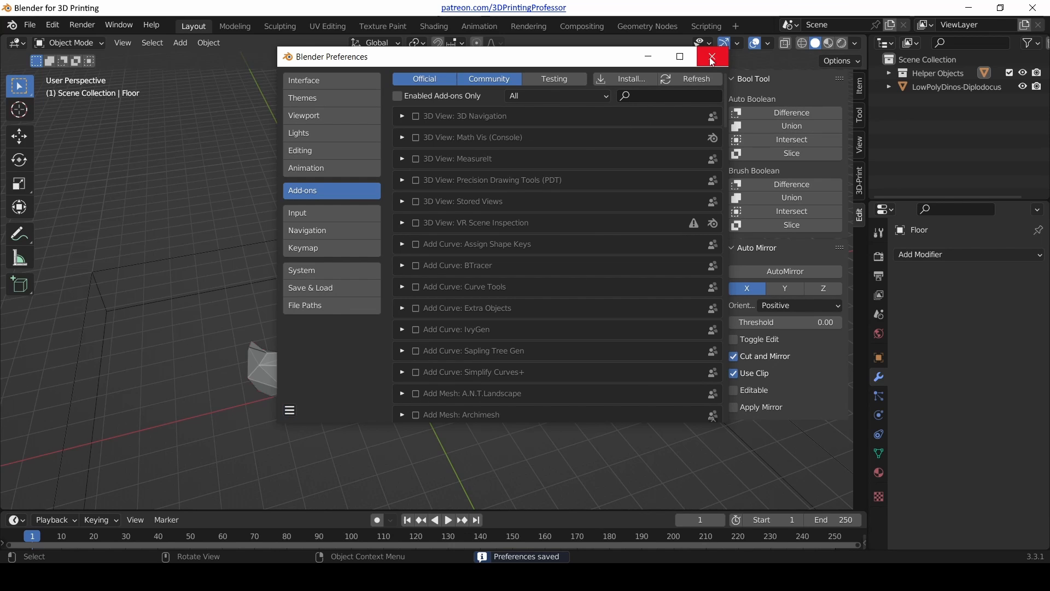
pyautogui.click(711, 56)
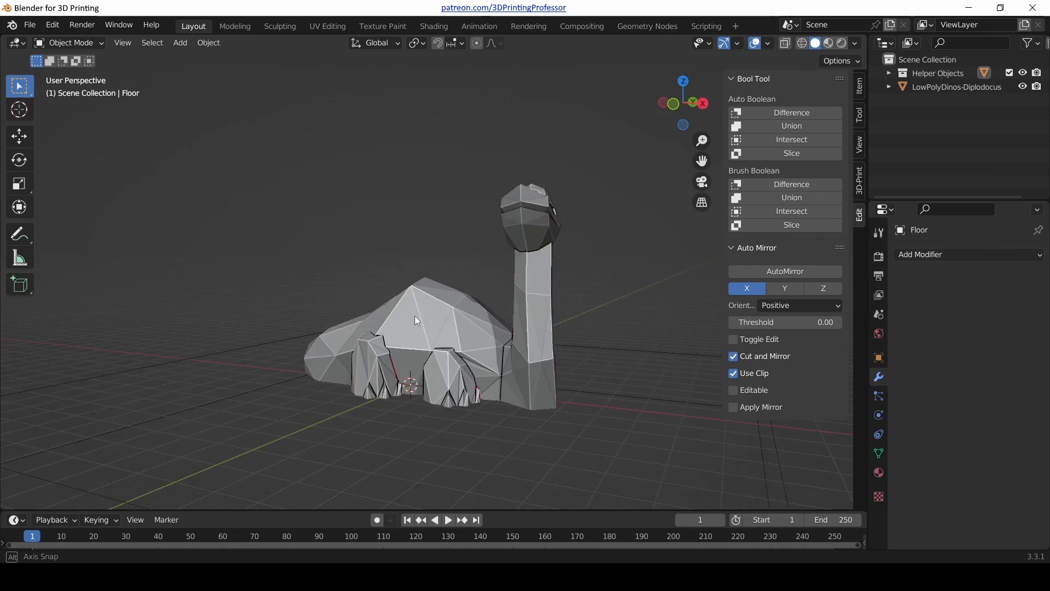
pyautogui.moveTo(415, 320); pyautogui.dragTo(514, 383)
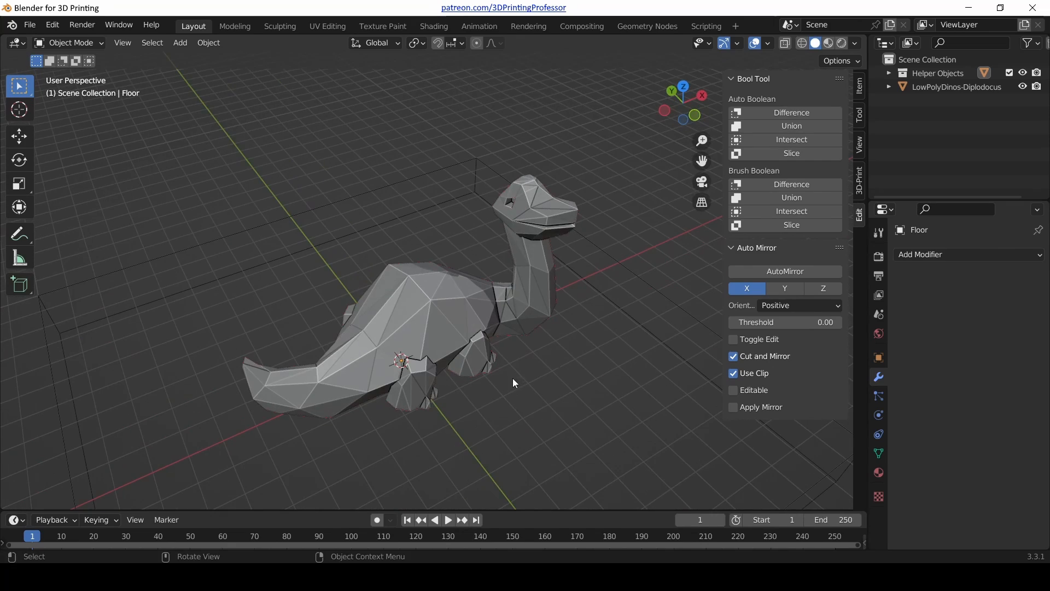